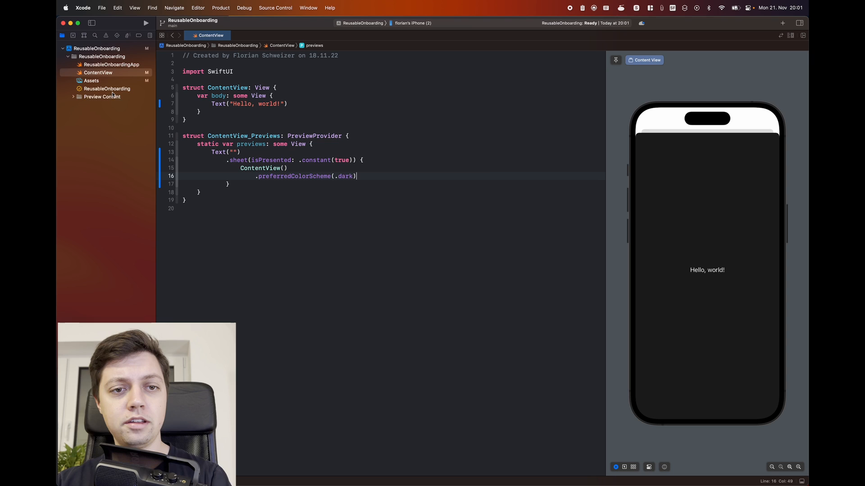
- Select the ContentView inside the preview sheet
{"action": "left_click", "coordinate": [91, 80]}
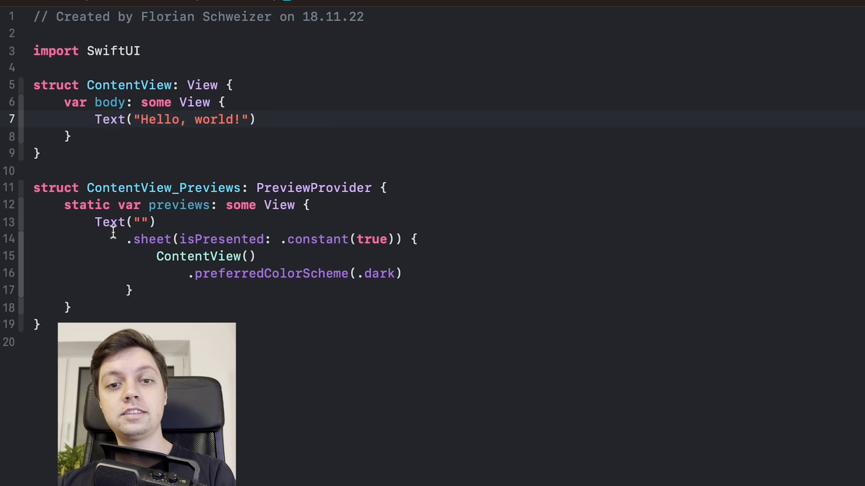
{"action": "double_click", "coordinate": [192, 256]}
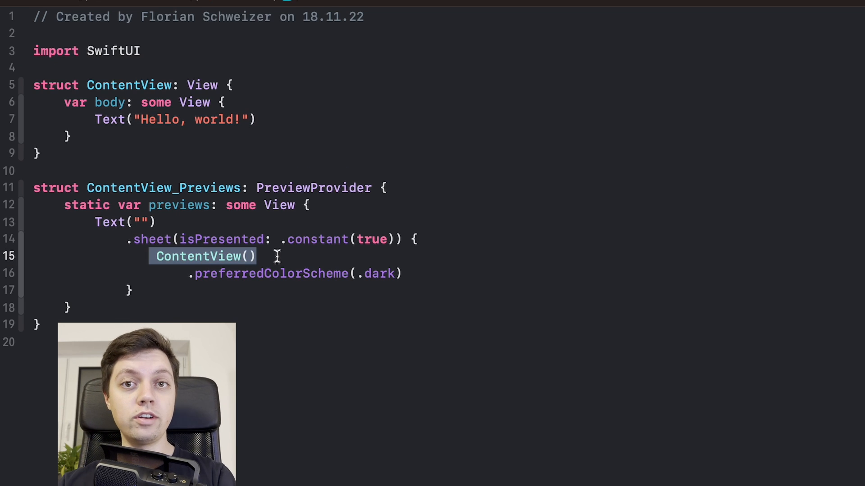
{"action": "mouse_move", "coordinate": [131, 251]}
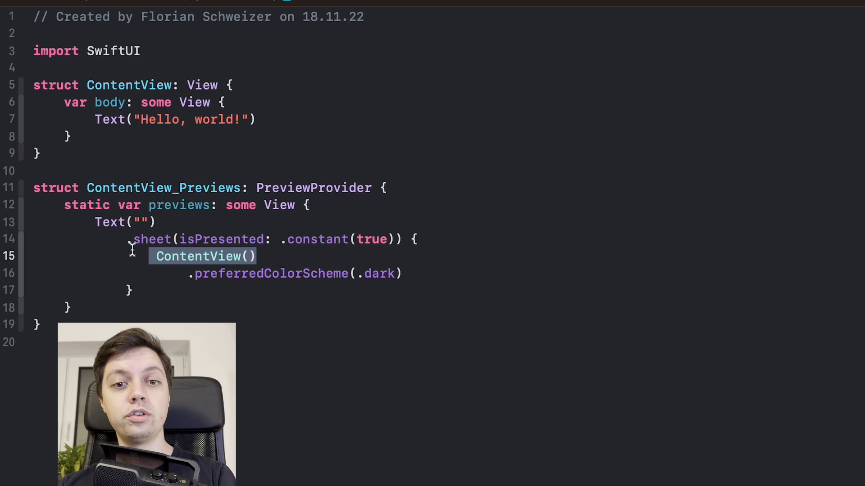
{"action": "left_click_drag", "start_coordinate": [132, 239], "coordinate": [132, 291]}
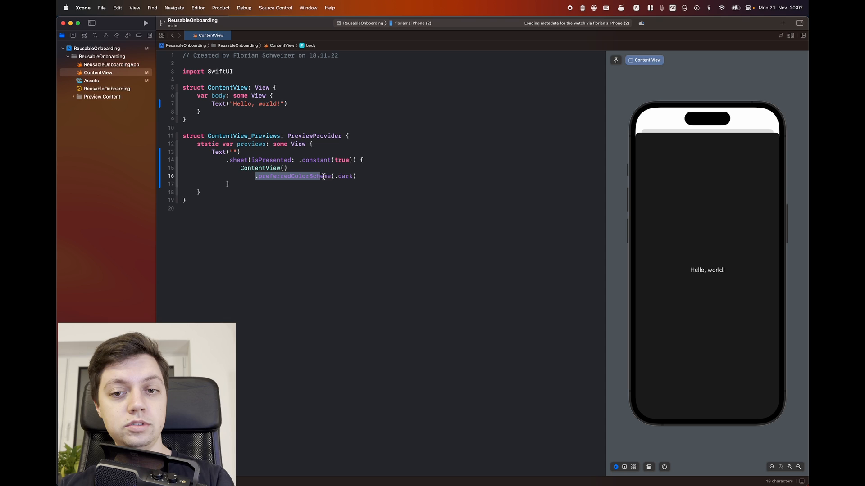
{"action": "left_click", "coordinate": [375, 176]}
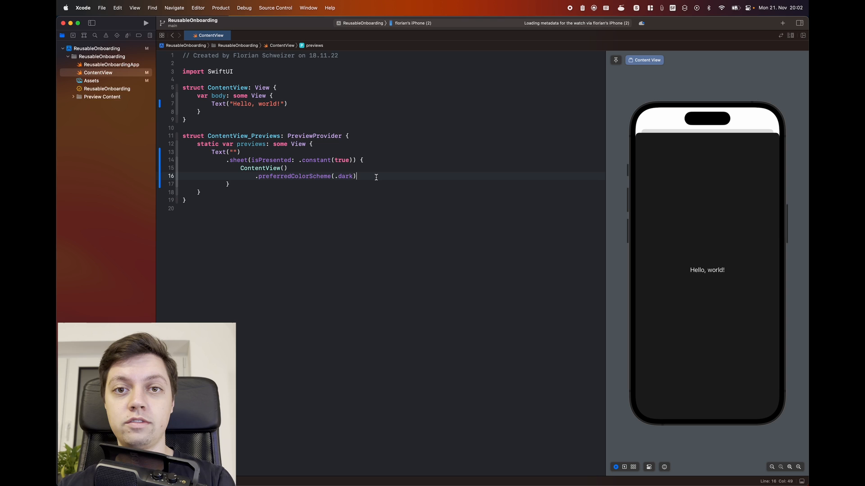
- Delete Text("Hello, world!") and type VStack { } in its place
{"action": "double_click", "coordinate": [250, 104]}
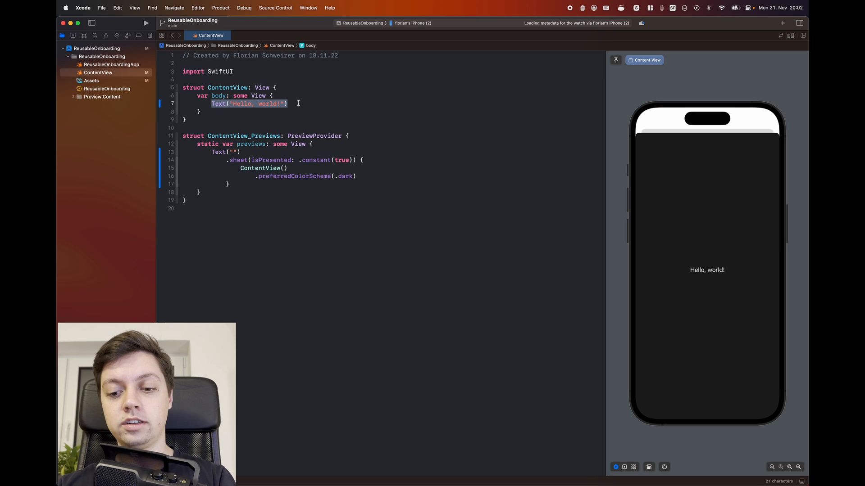
{"action": "key", "text": "delete"}
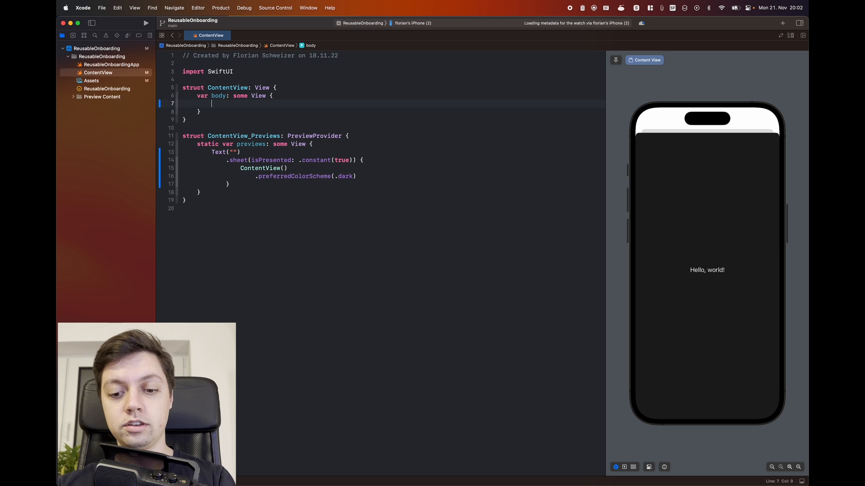
{"action": "type", "text": "VStack {"}
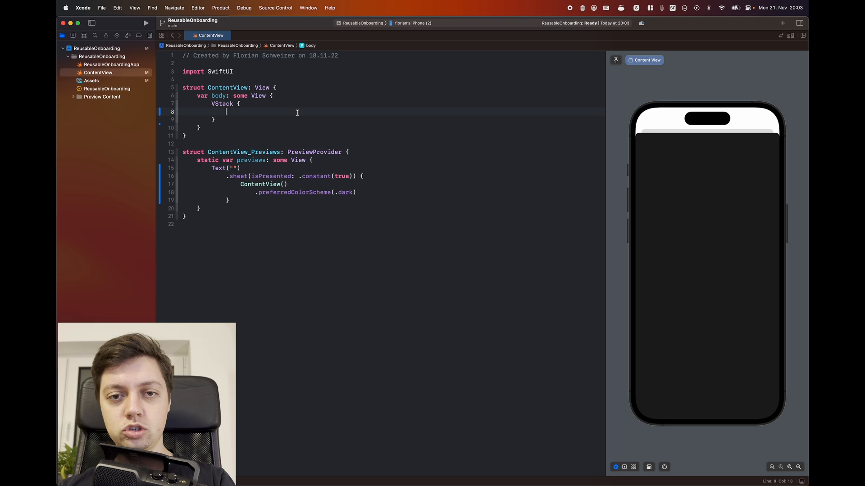
- Insert Image(uiImage: UIImage(named: "AppIcon")!) at the top of the stack
{"action": "type", "text": "Image"}
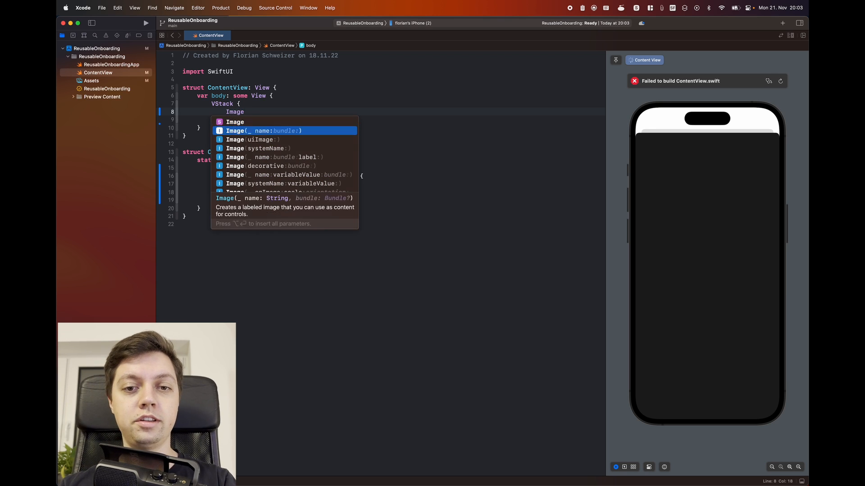
{"action": "left_click", "coordinate": [258, 140]}
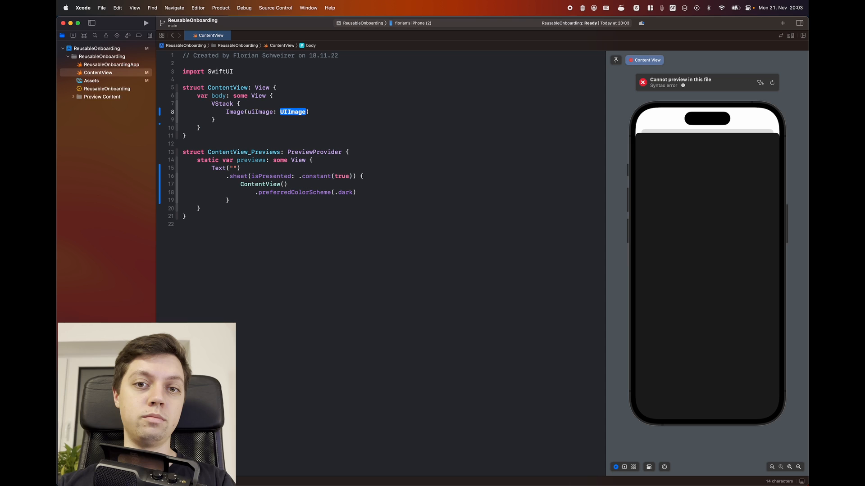
{"action": "left_click", "coordinate": [91, 81]}
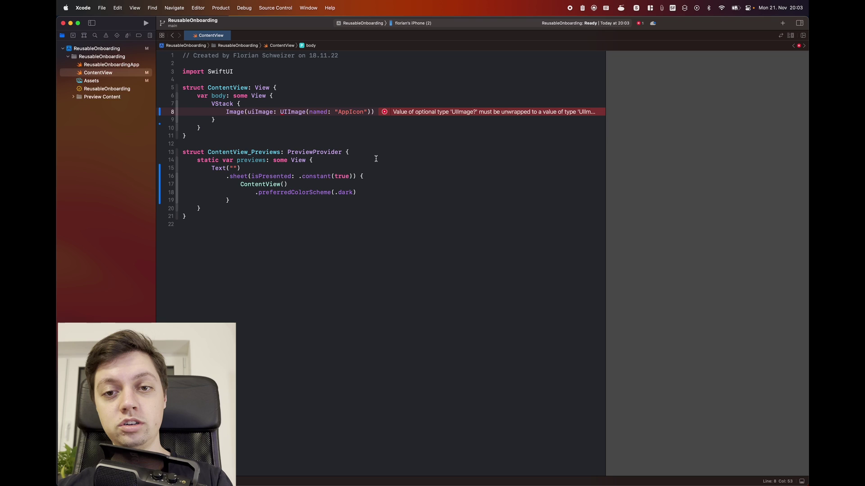
{"action": "type", "text": "!"}
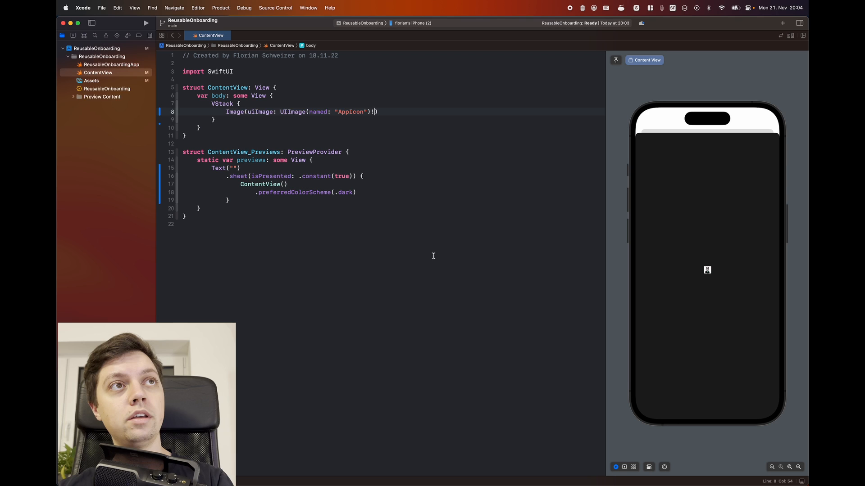
- Fit the icon to a 64×64 frame with a 16-point continuous rounded clip shape
{"action": "type", "text": ".f"}
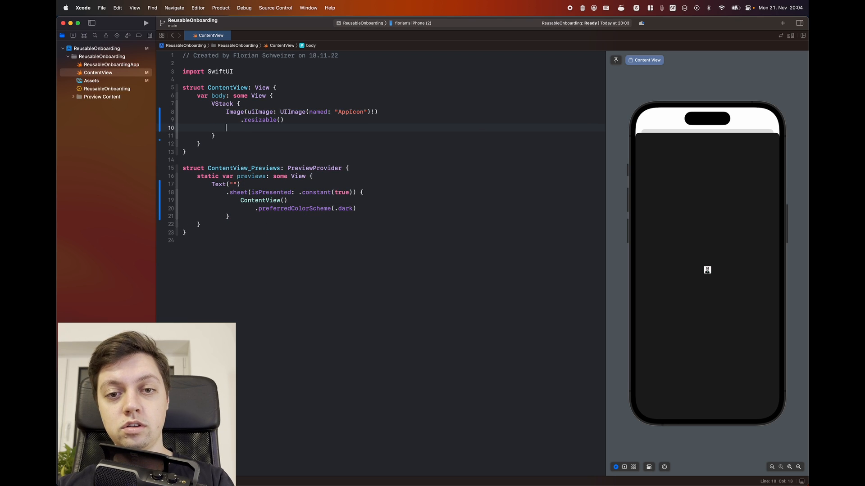
{"action": "type", "text": ".scaledToFit()"}
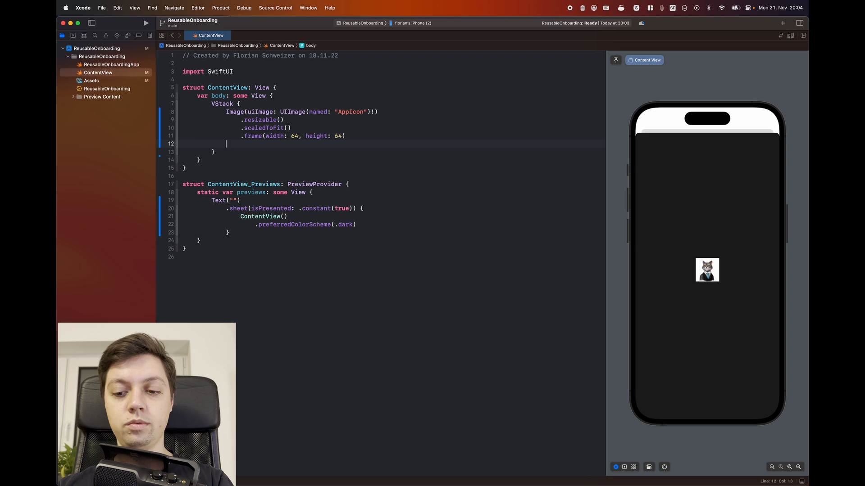
{"action": "type", "text": ".clipsh"}
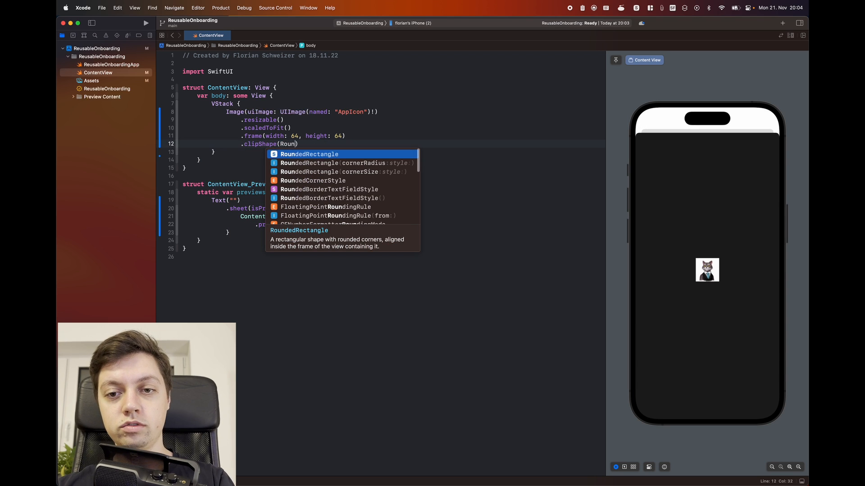
{"action": "key", "text": "Down"}
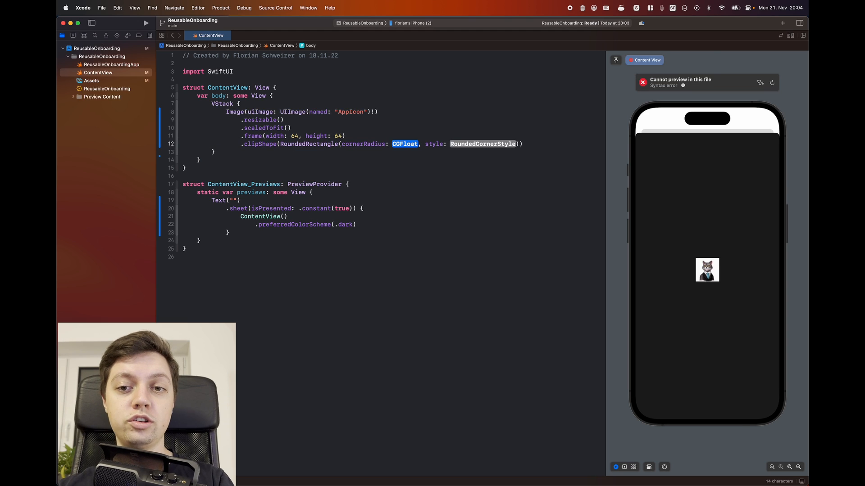
{"action": "type", "text": "16"}
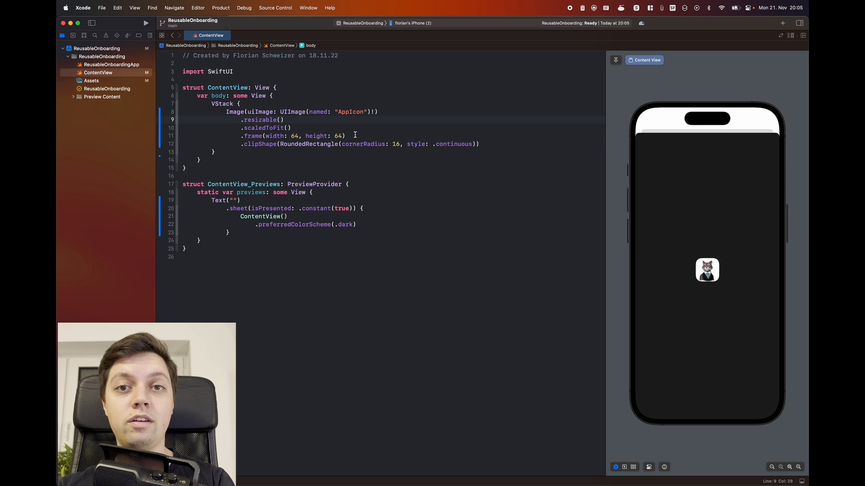
- Add Text("Welcome to My App") below the icon with .largeTitle font and semibold weight
{"action": "key", "text": "Return"}
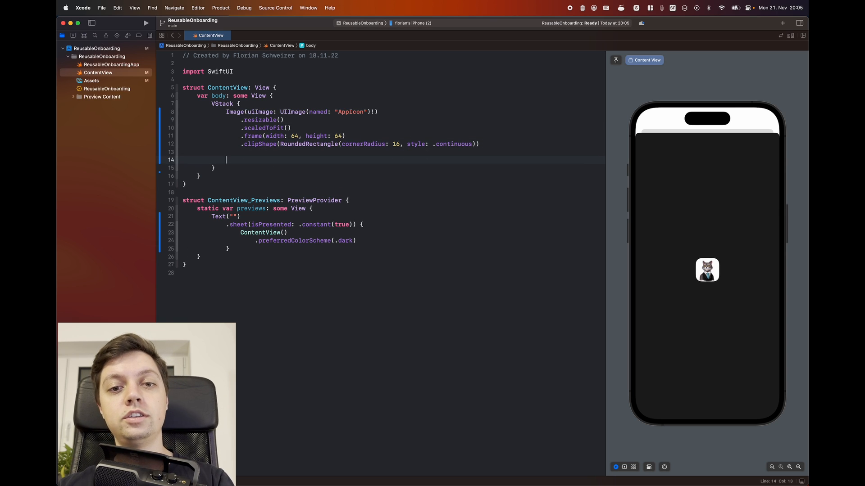
{"action": "type", "text": "Text(\"W\")"}
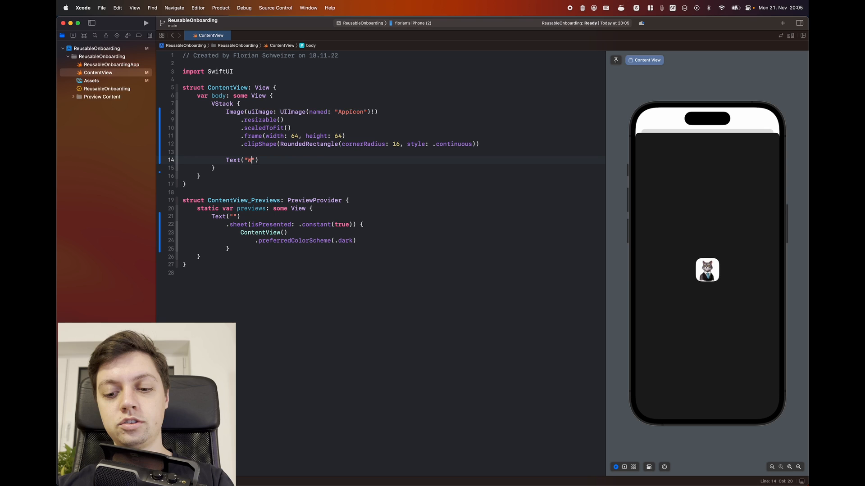
{"action": "type", "text": "elcome to My"}
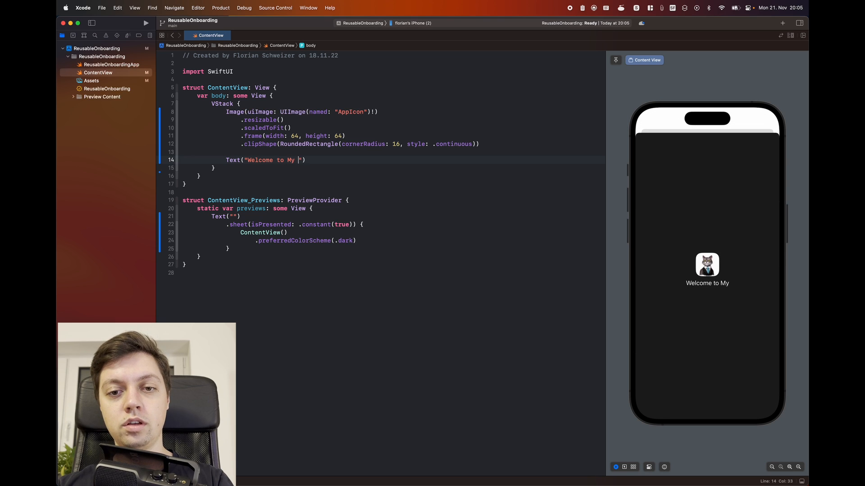
{"action": "type", "text": "App"}
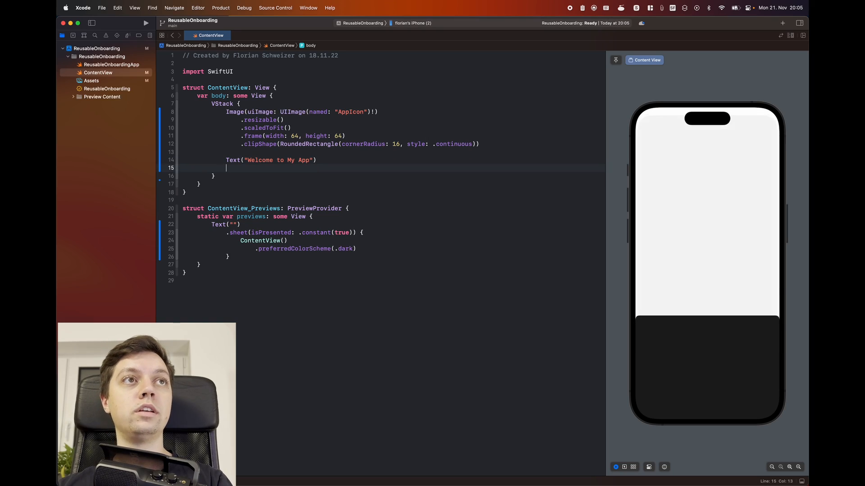
{"action": "type", "text": ".font(..)"}
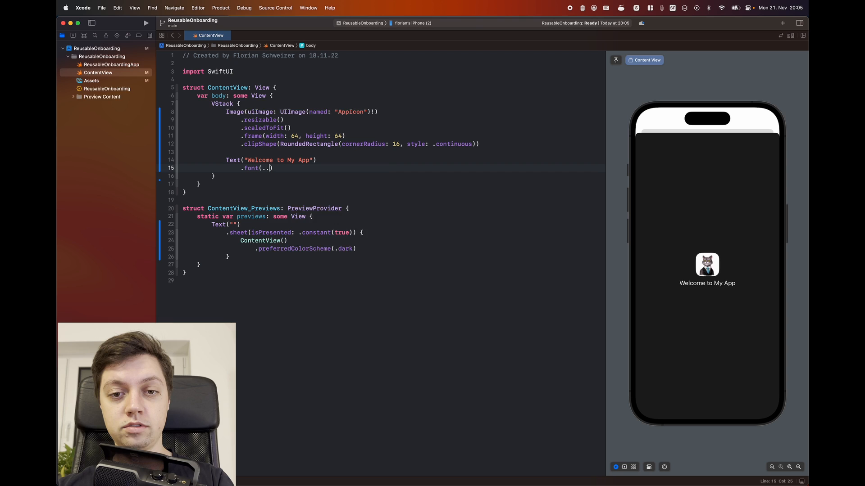
{"action": "type", "text": ".largeTitle"}
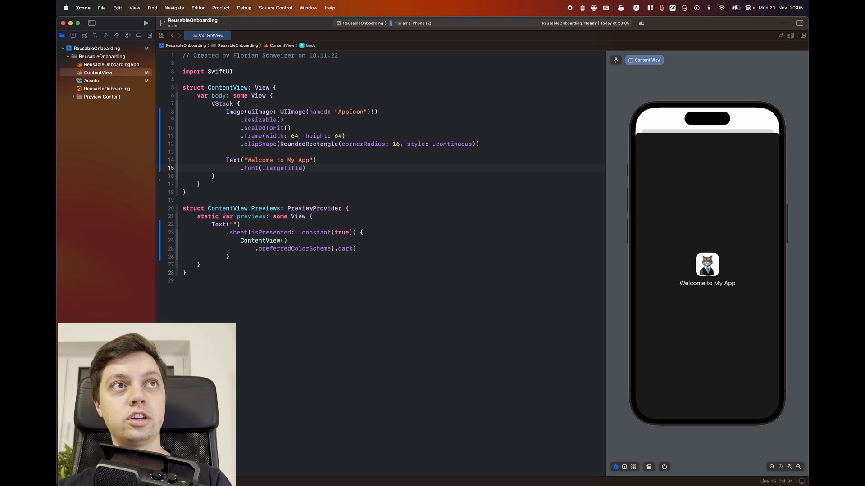
{"action": "type", "text": ".fontWeight(.semibold"}
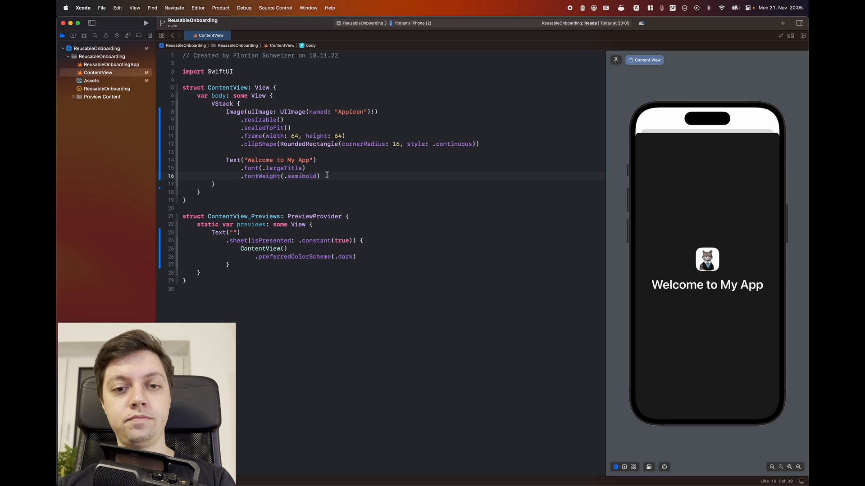
- Add a Grid with a GridRow holding a title-font "cloud" system image
{"action": "type", "text": "Grid {"}
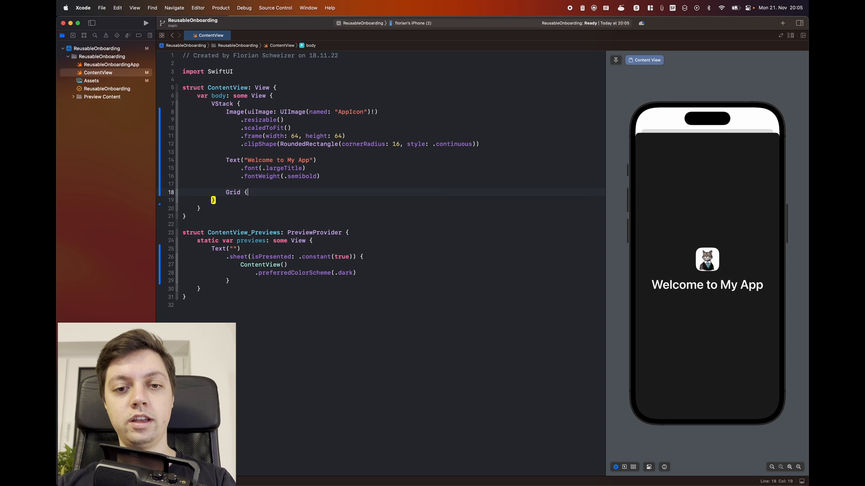
{"action": "key", "text": "return"}
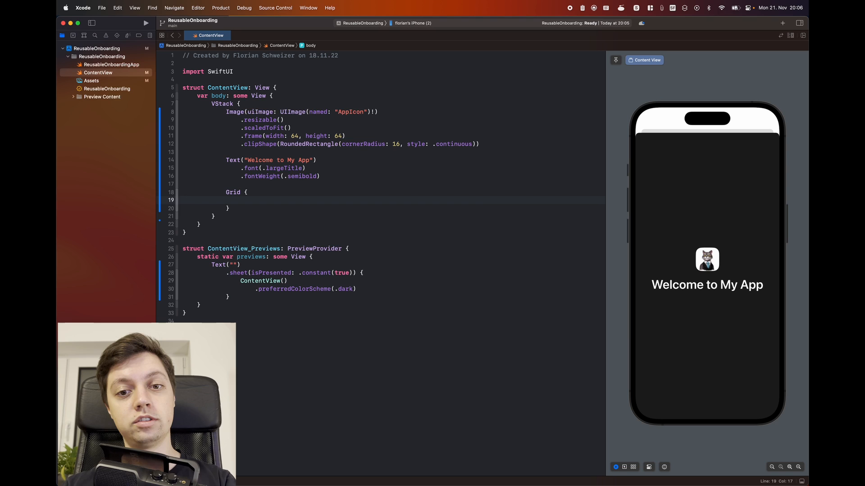
{"action": "type", "text": "GridRow {"}
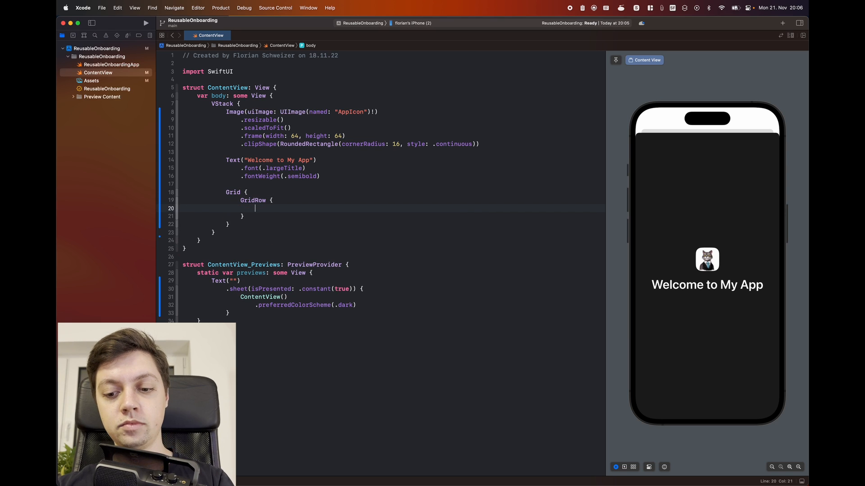
{"action": "type", "text": "Image(systemName: \""}
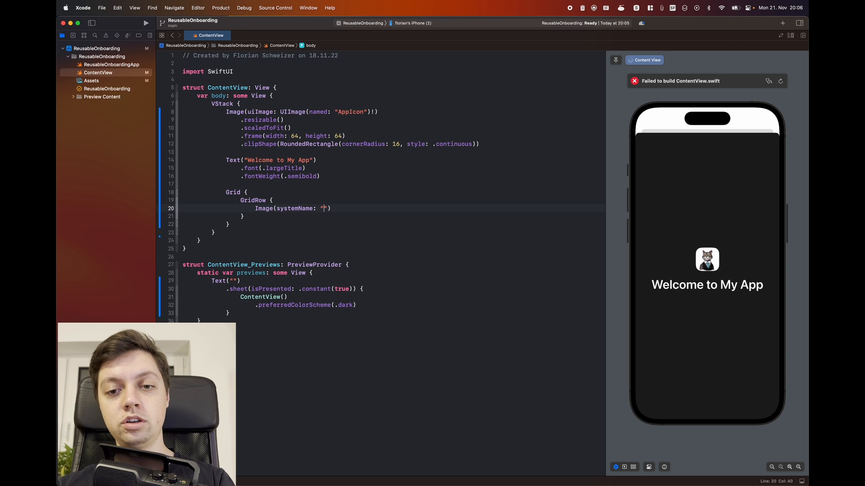
{"action": "type", "text": "cloud"}
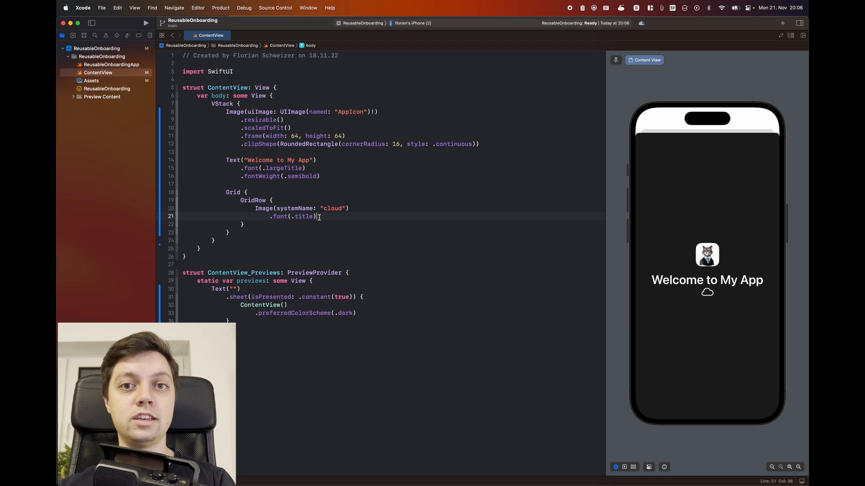
- Tint the cloud icon with .accentColor
{"action": "left_click_drag", "start_coordinate": [254, 208], "coordinate": [316, 216]}
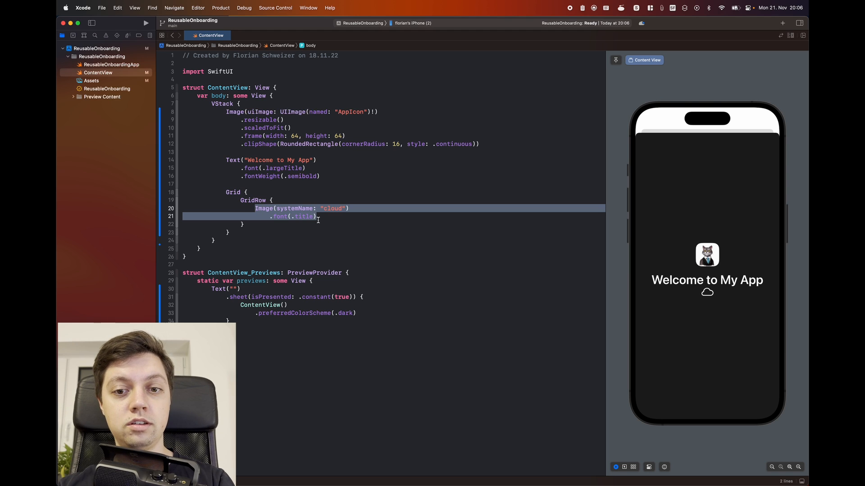
{"action": "left_click", "coordinate": [316, 216]}
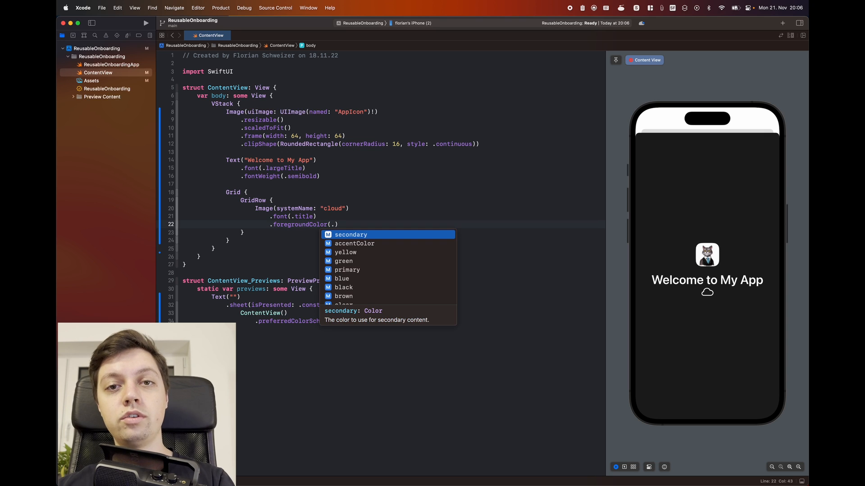
{"action": "left_click", "coordinate": [354, 244]}
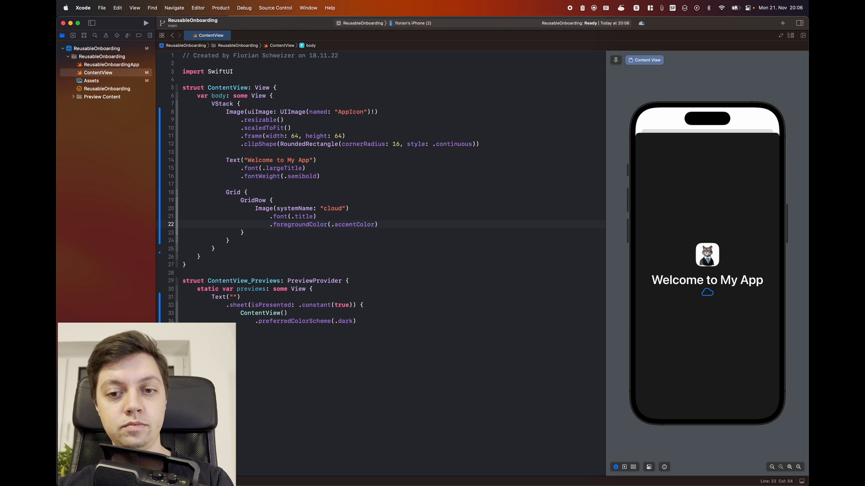
{"action": "type", "text": "VS"}
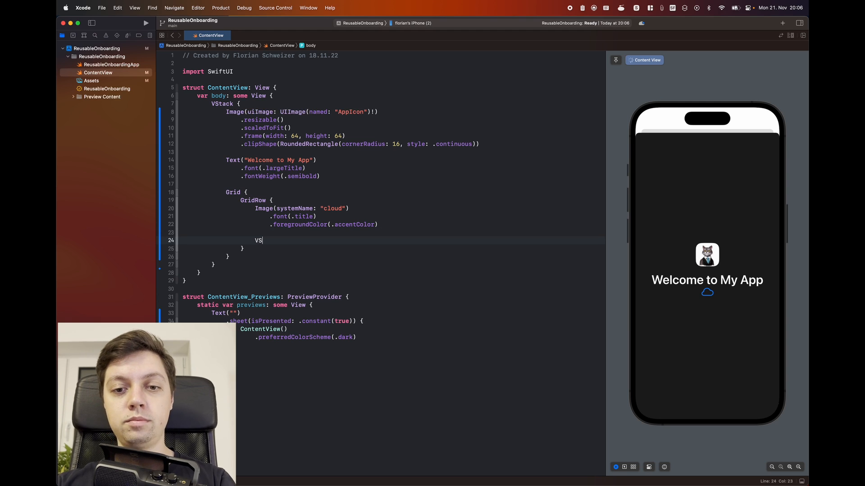
- Add a leading VStack with a headline 'Your recordings, everywhere' and secondary description text
{"action": "type", "text": "ta"}
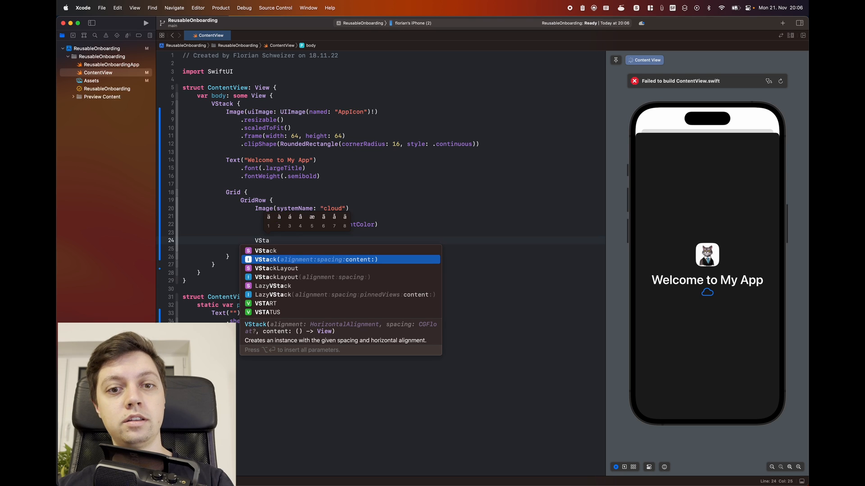
{"action": "type", "text": "s"}
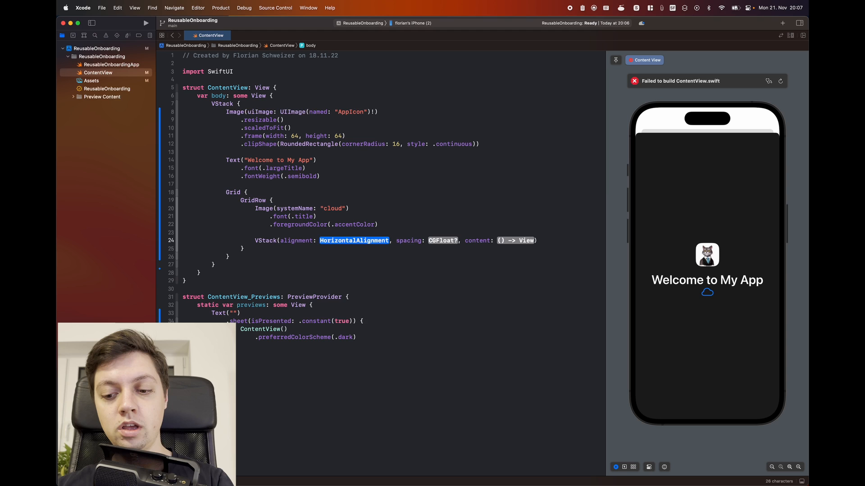
{"action": "type", "text": ".leading, spacing: 8) {"}
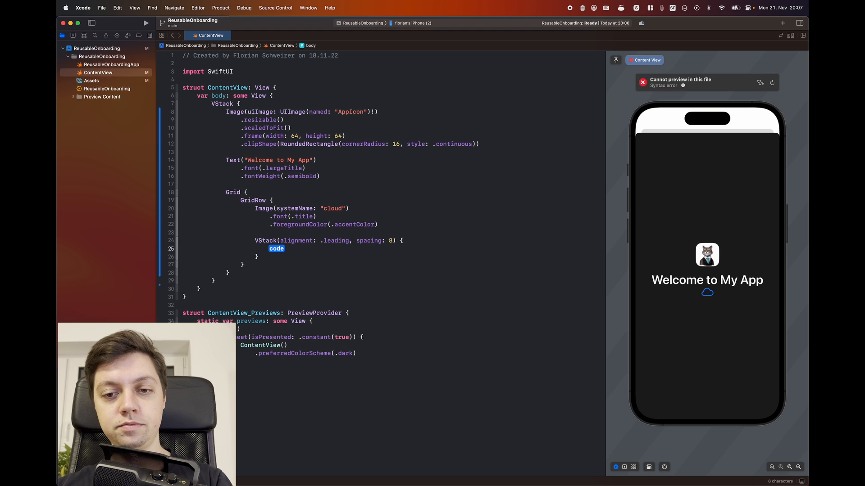
{"action": "type", "text": "Tex"}
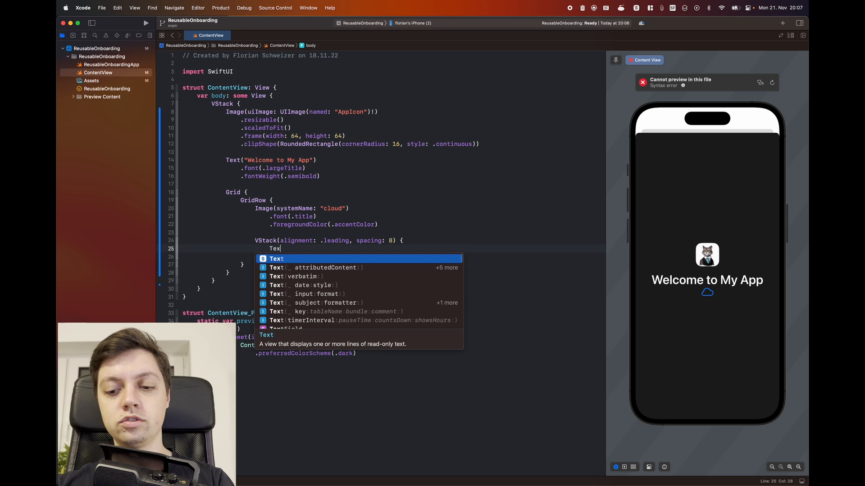
{"action": "key", "text": "Return"}
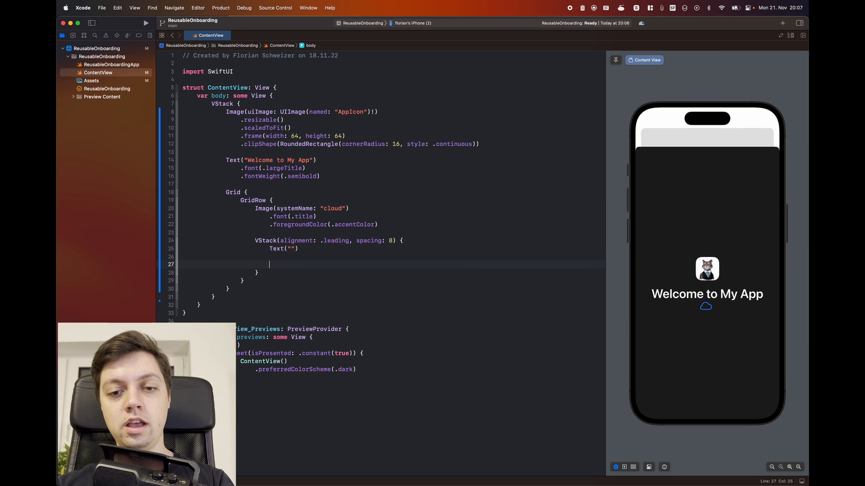
{"action": "type", "text": "Text(\"\")"}
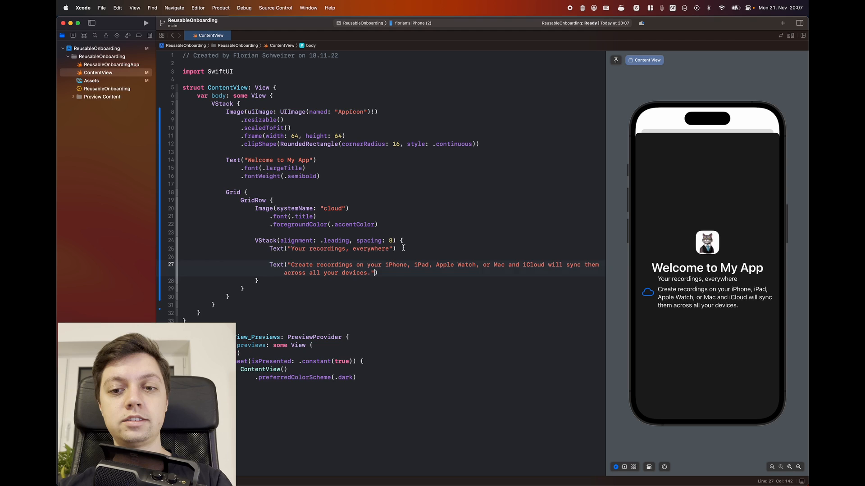
{"action": "type", "text": ".font(."}
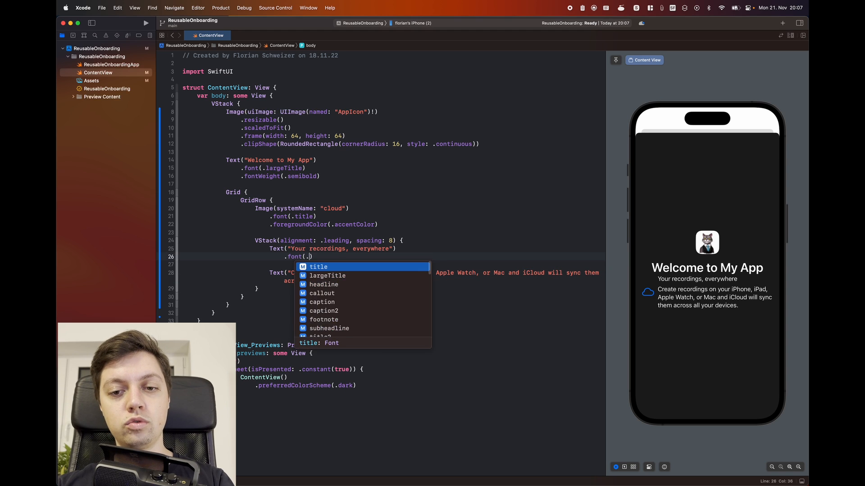
{"action": "left_click", "coordinate": [323, 285]}
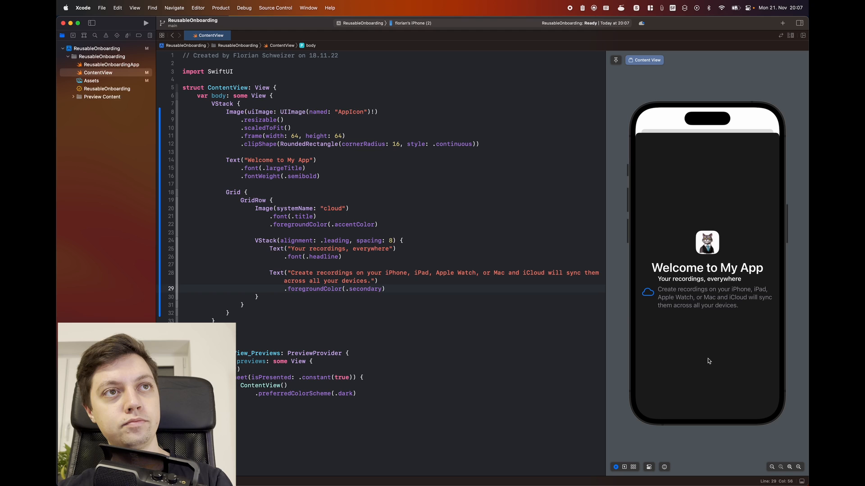
{"action": "mouse_move", "coordinate": [507, 334]}
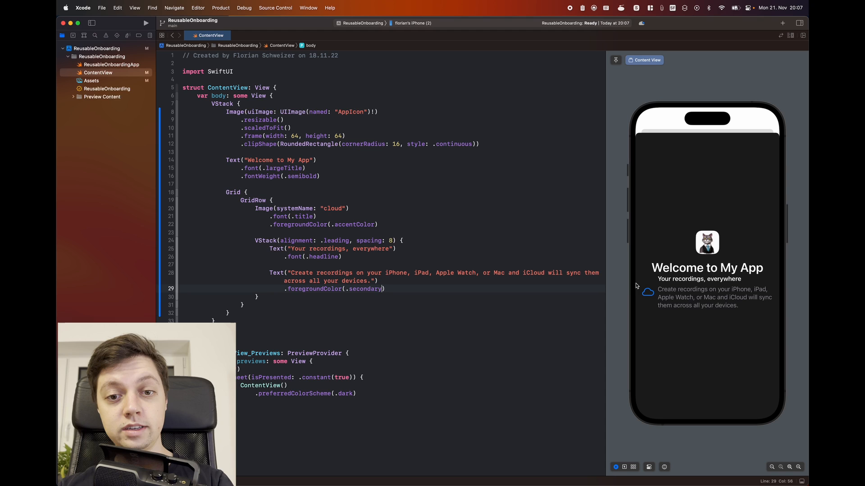
{"action": "mouse_move", "coordinate": [240, 192]}
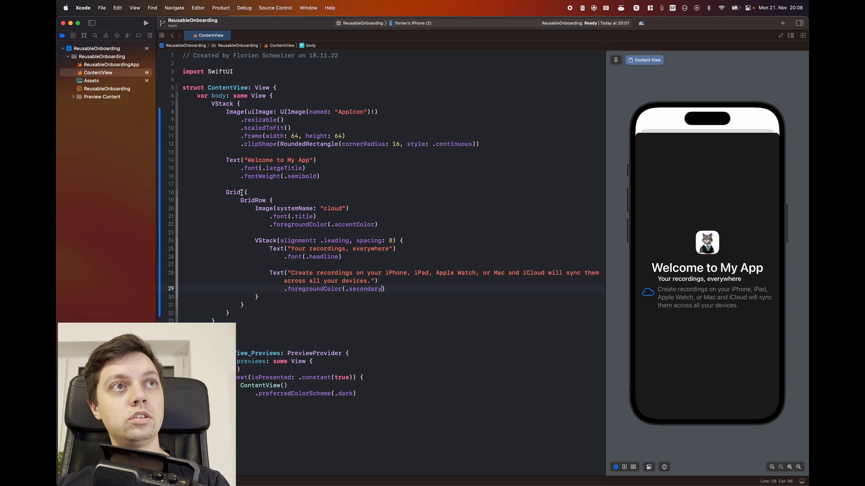
- Set the Grid's horizontal and vertical spacing to 16
{"action": "type", "text": "(ho"}
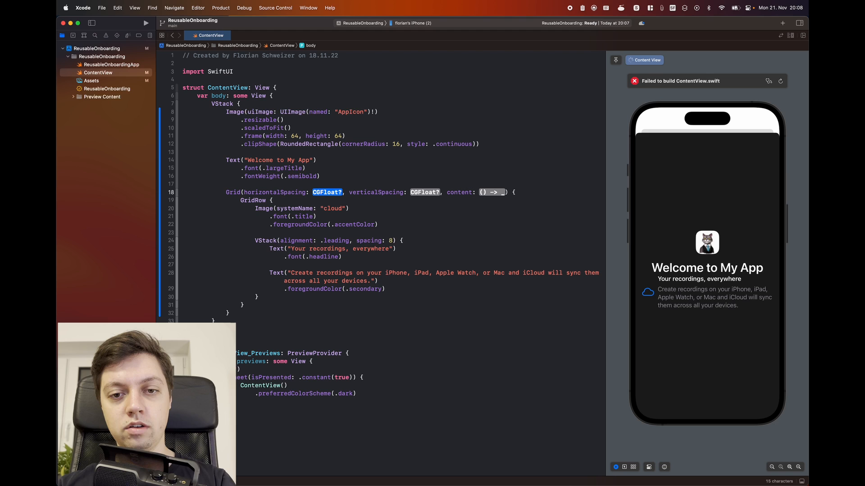
{"action": "type", "text": "16, verticalSpacing: 1"}
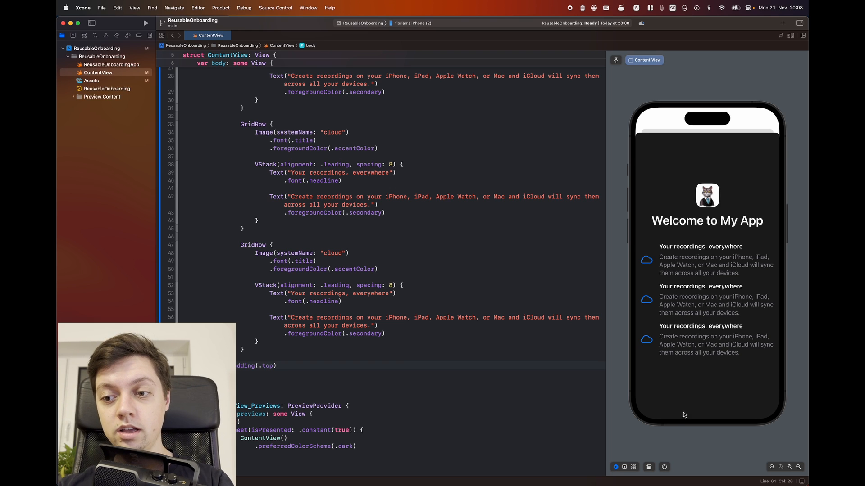
{"action": "mouse_move", "coordinate": [702, 412]}
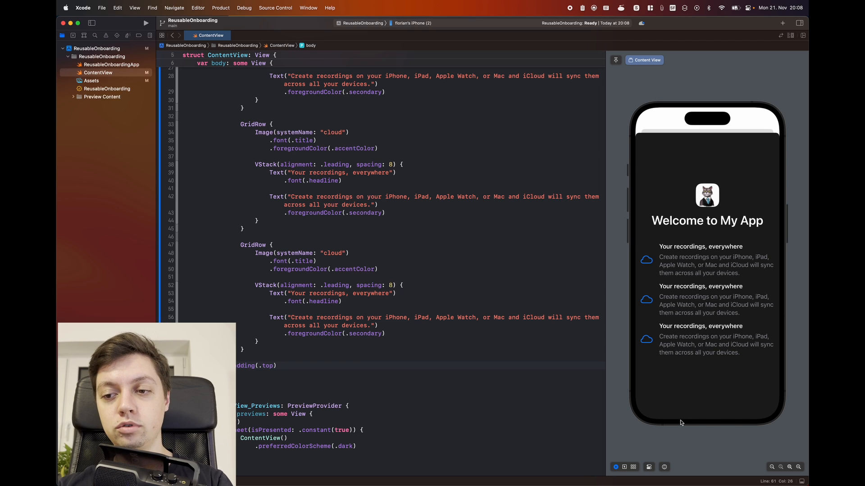
{"action": "mouse_move", "coordinate": [684, 159]}
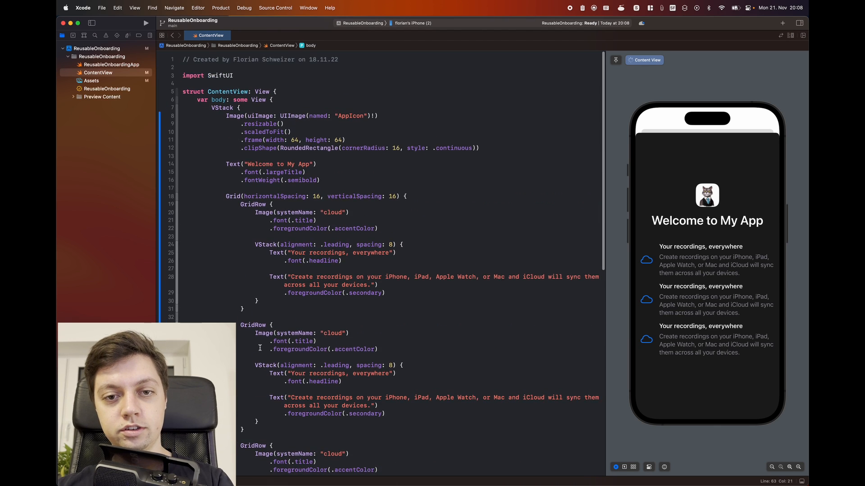
- Add Spacers and a Button("Continue") styled .borderedProminent
{"action": "type", "text": "Spacer("}
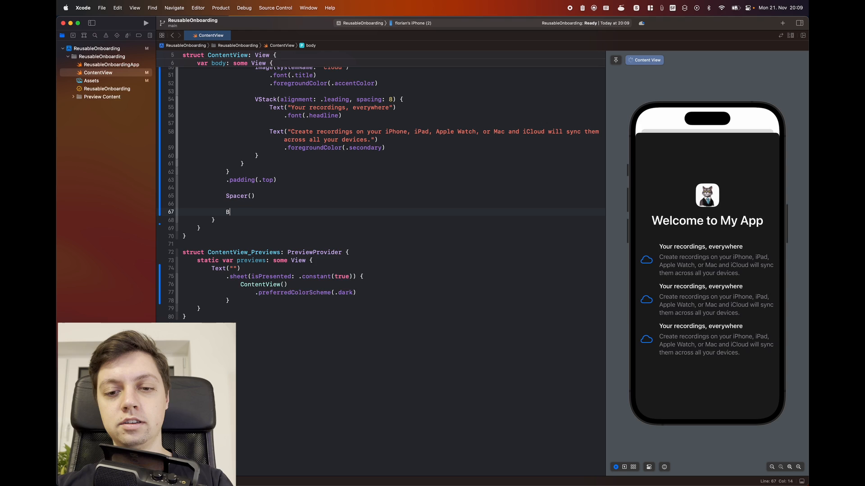
{"action": "type", "text": "utton(\"Continue\") {"}
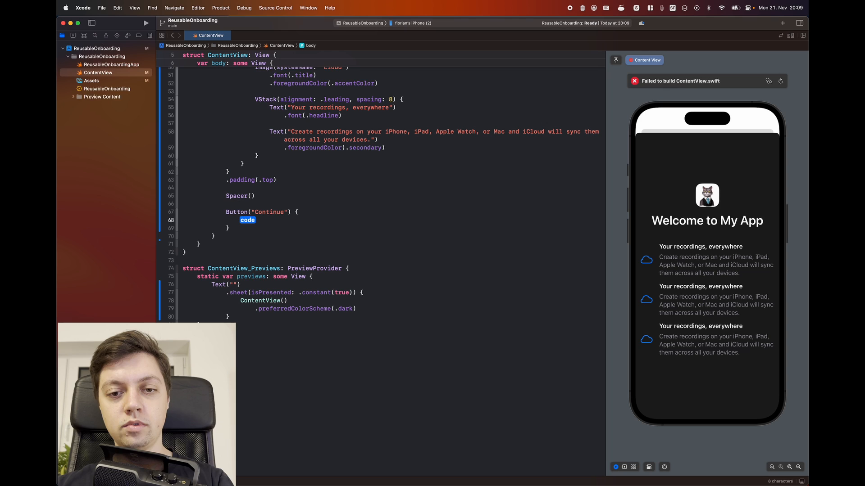
{"action": "key", "text": "Delete"}
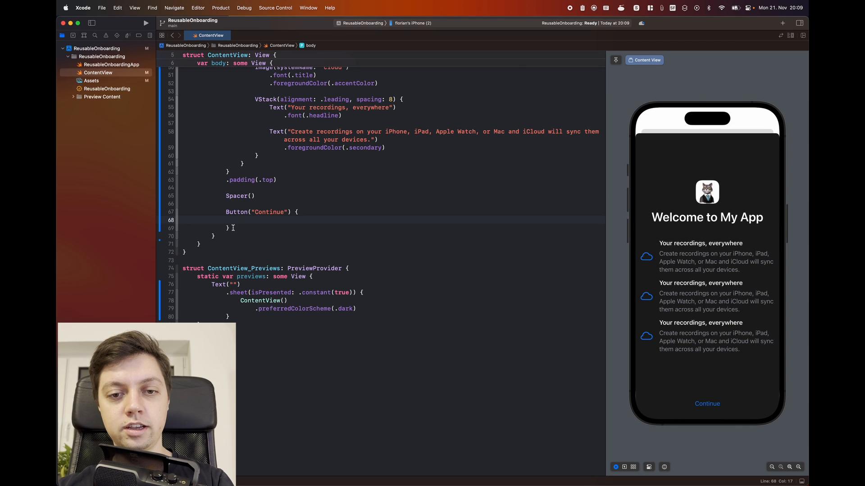
{"action": "type", "text": ".buttonStyle(style: PrimitiveButtonStyle)"}
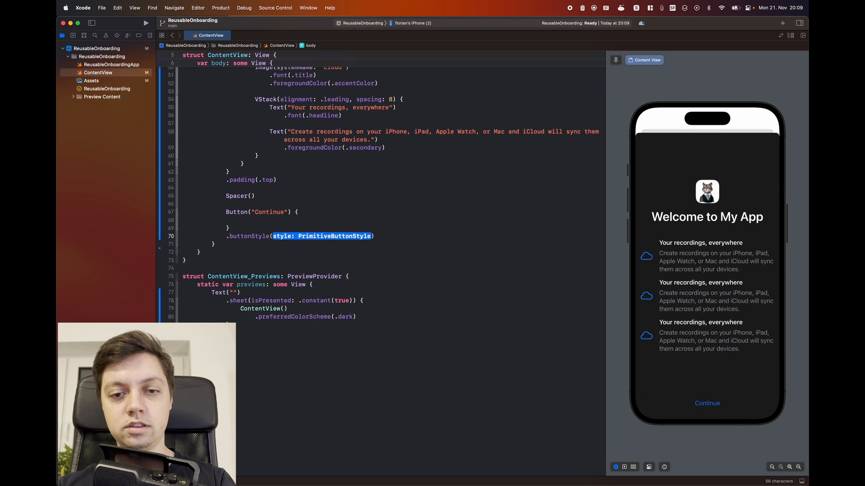
{"action": "type", "text": ".borderedProminent"}
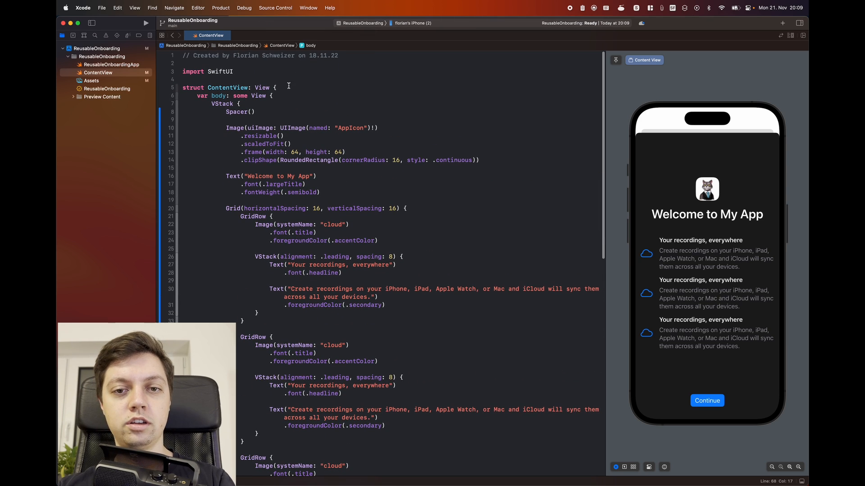
{"action": "type", "text": "@Environment(\\.dismiss) var"}
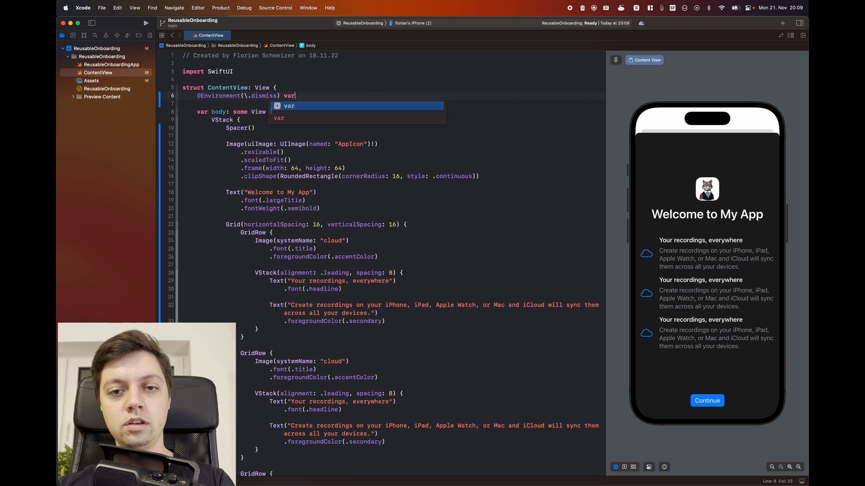
{"action": "scroll", "scroll_direction": "down", "scroll_amount": 3}
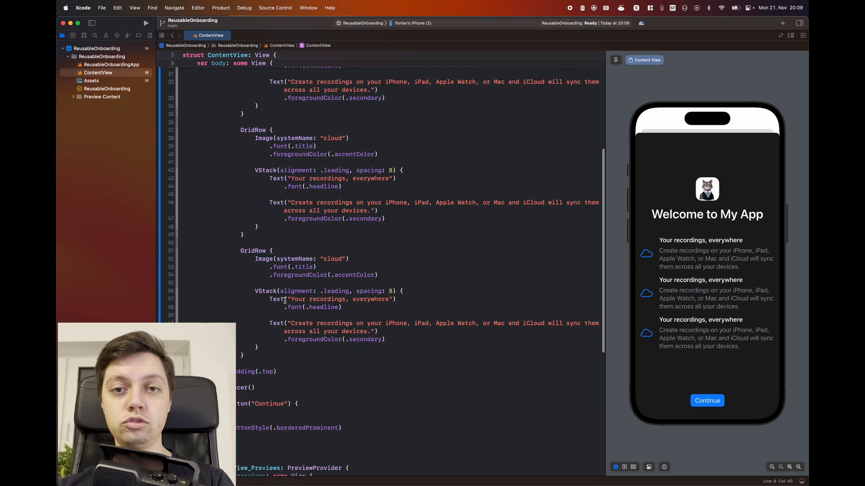
{"action": "type", "text": "dis"}
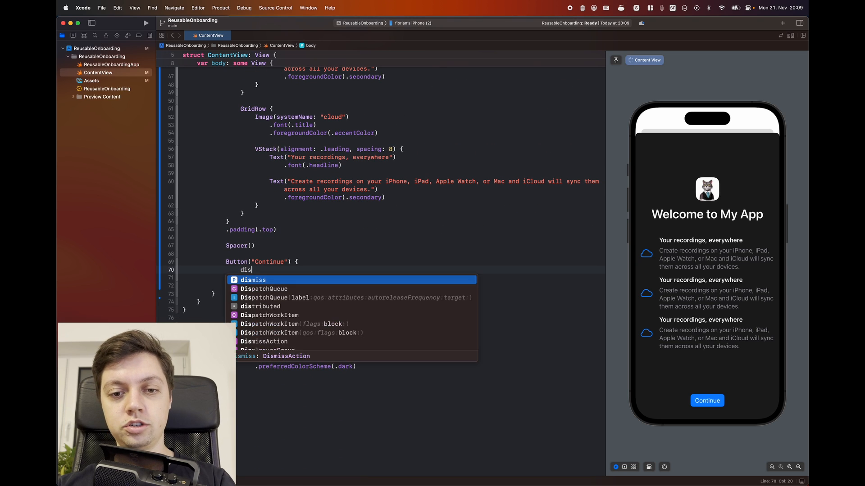
{"action": "key", "text": "Return"}
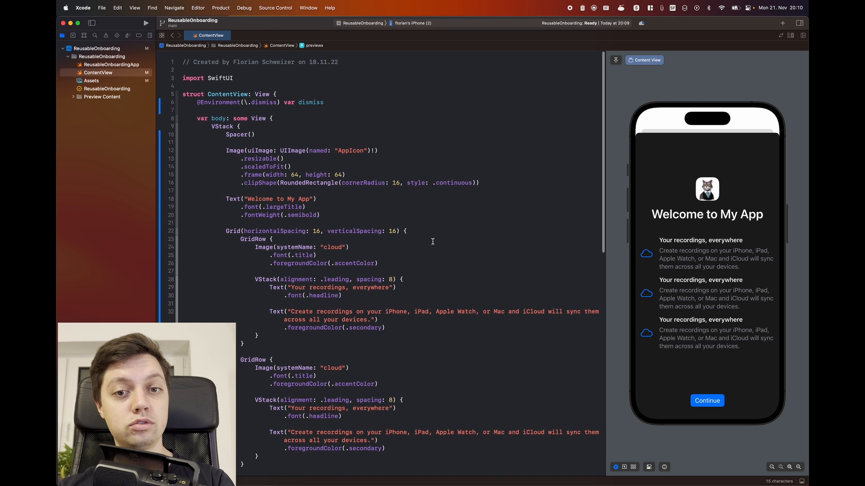
- Add an appName String property read from the bundle's kCFBundleNameKey
{"action": "type", "text": "var"}
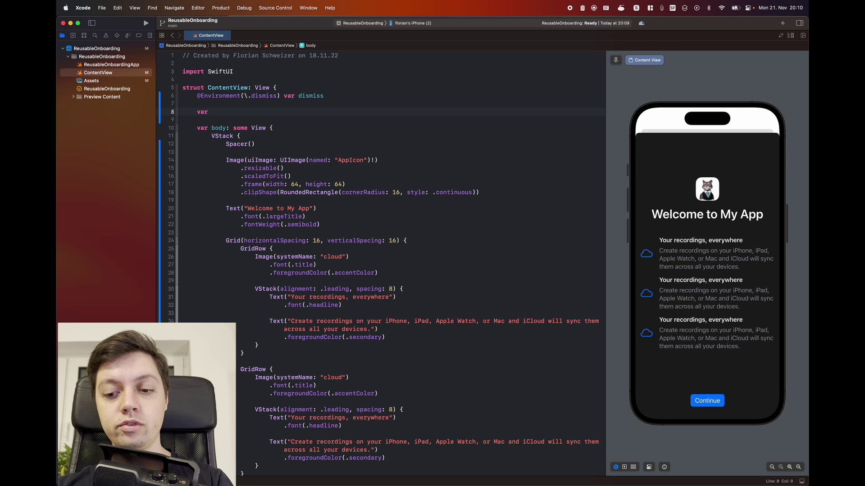
{"action": "type", "text": "appName: String {"}
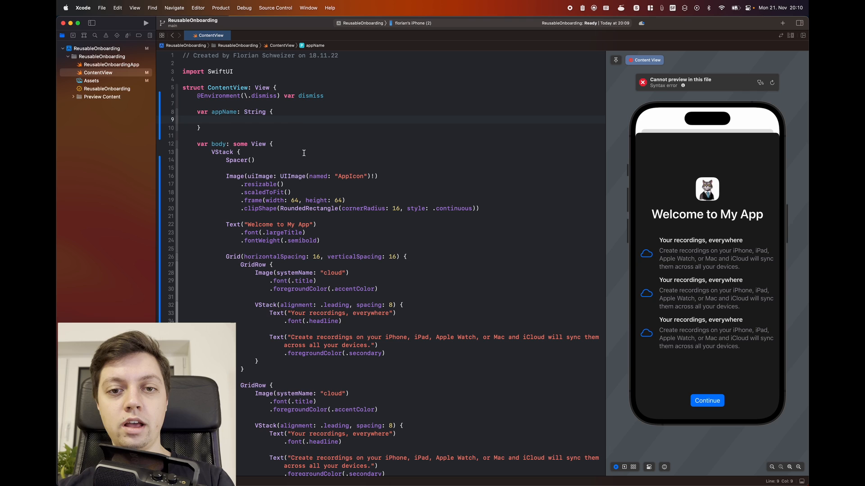
{"action": "type", "text": "Bundle.main.infoDictionary?[kCFBundleNameKey as String] as? String"}
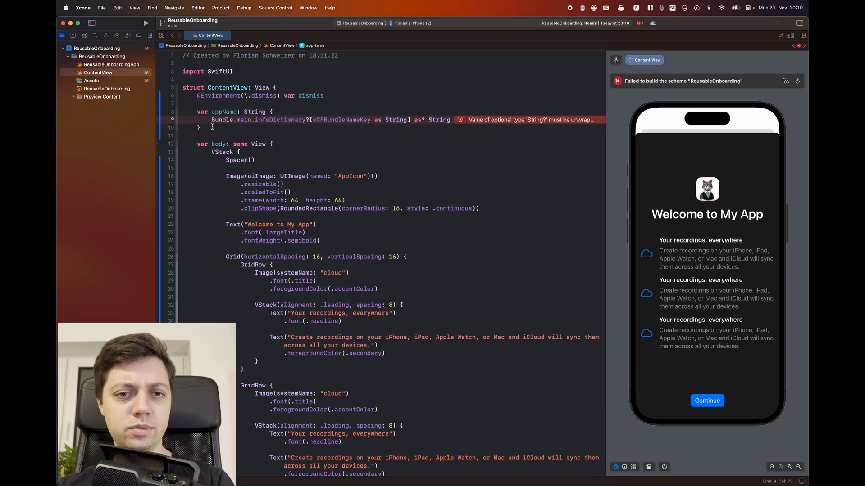
- Add the "No App Name" fallback, interpolate appName in the title, and centre it
{"action": "double_click", "coordinate": [240, 120]}
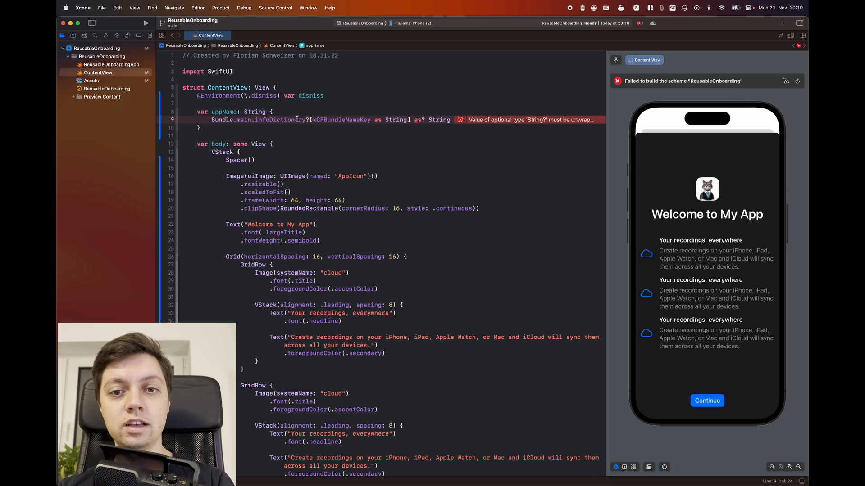
{"action": "left_click_drag", "start_coordinate": [315, 120], "coordinate": [410, 120]}
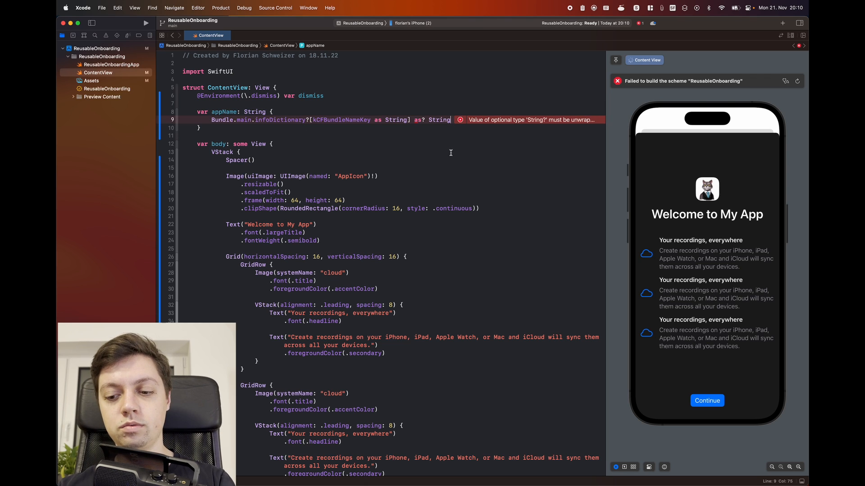
{"action": "type", "text": "?? \"No"}
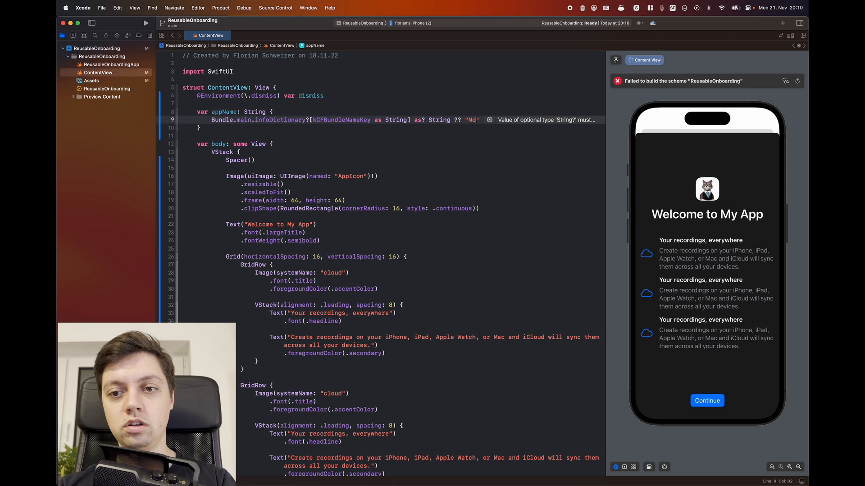
{"action": "type", "text": "App Name\""}
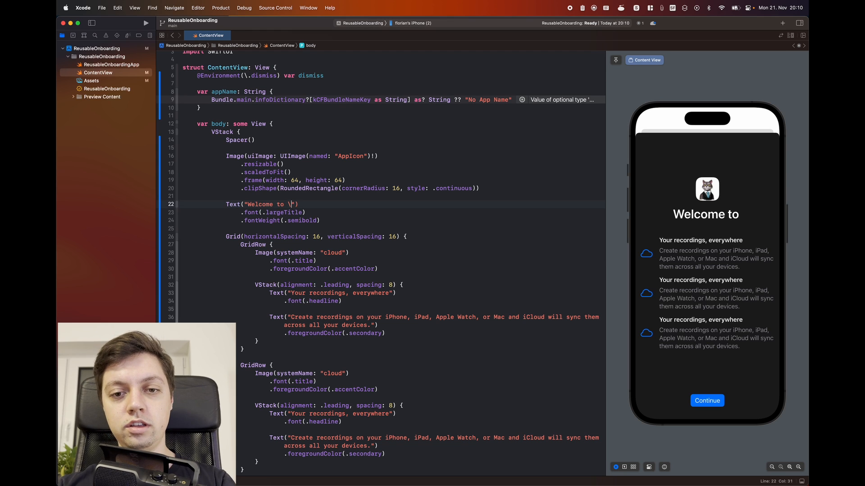
{"action": "type", "text": "(appName"}
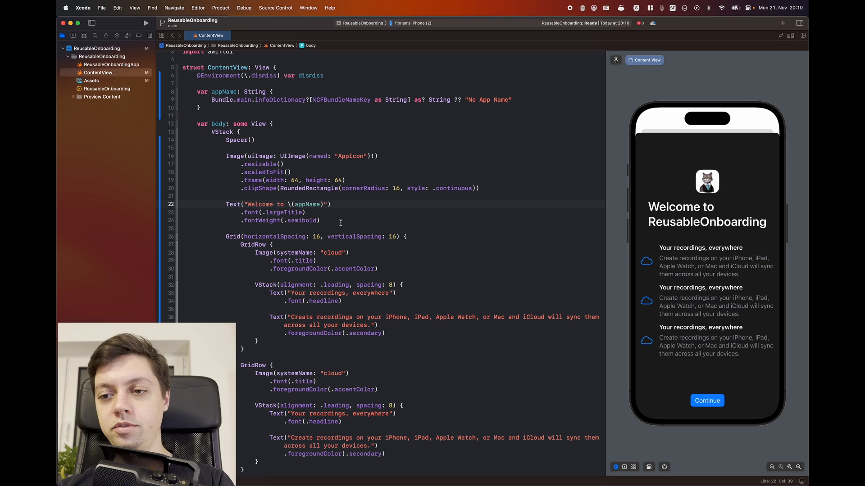
{"action": "mouse_move", "coordinate": [699, 225]}
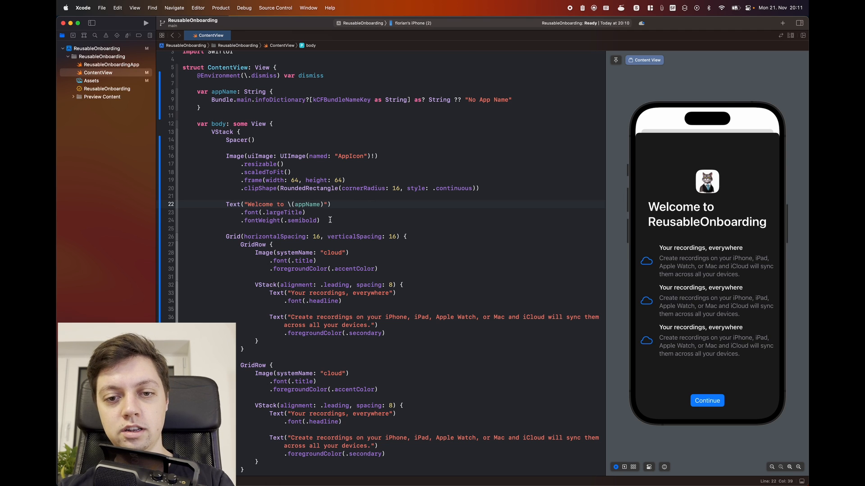
{"action": "type", "text": ".multilineTextAlignment(.center"}
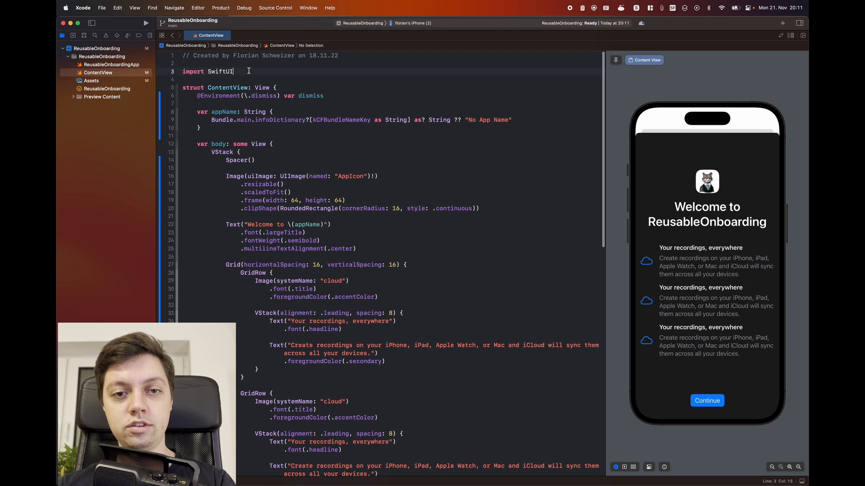
- Write struct OnboardingFeature: Identifiable with UUID id and String systemImage, title, description
{"action": "type", "text": "struct OnboardingFeatures"}
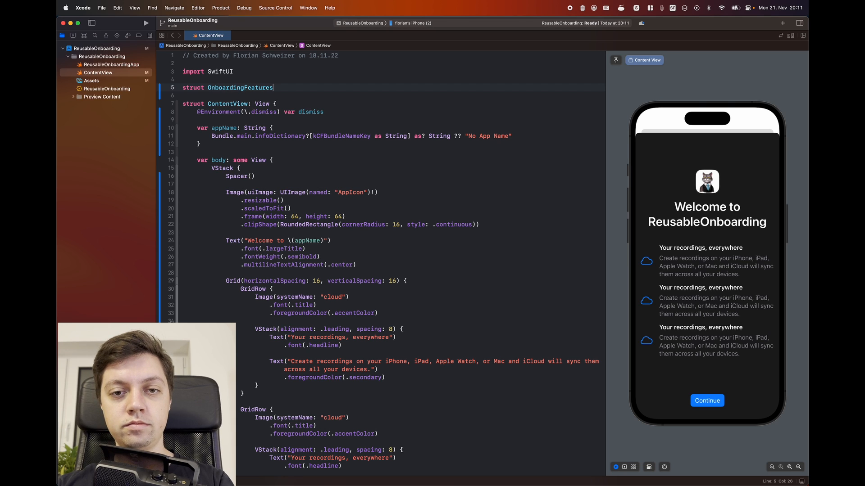
{"action": "type", "text": ": Identifiable {"}
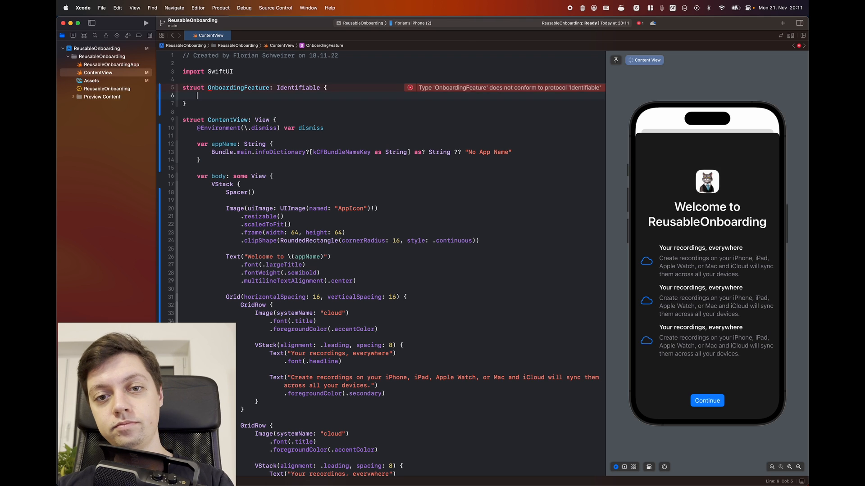
{"action": "type", "text": "let id = UUID("}
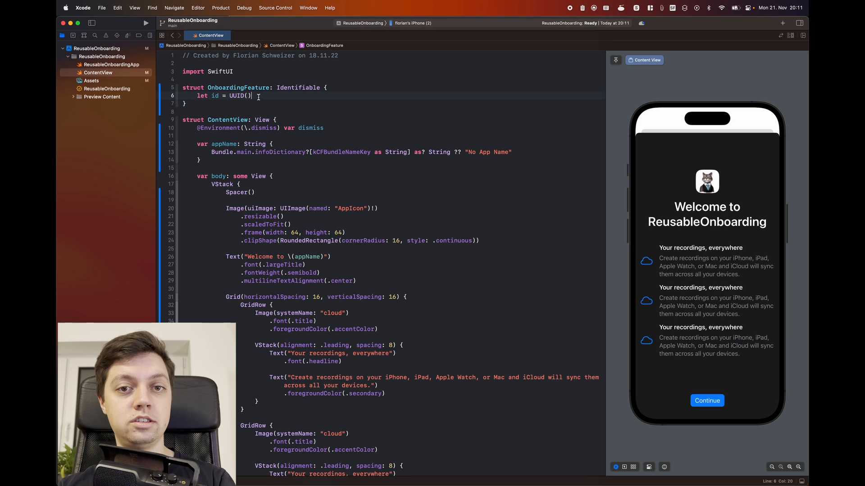
{"action": "key", "text": "Return"}
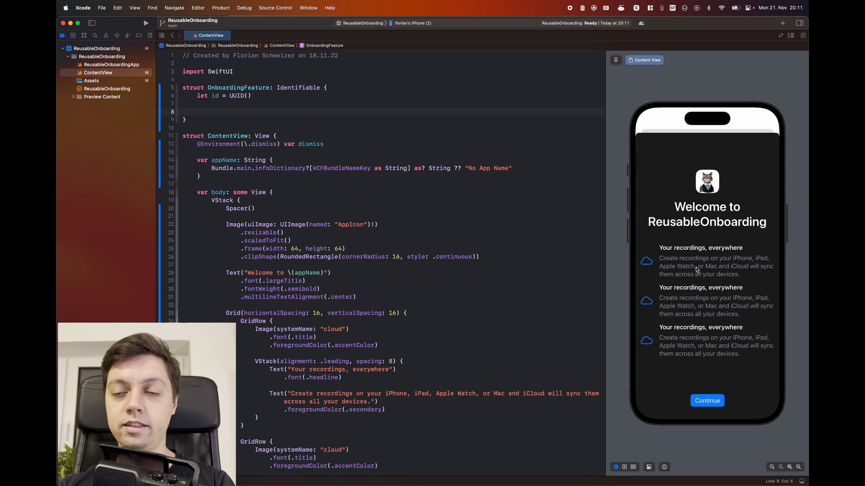
{"action": "type", "text": "let"}
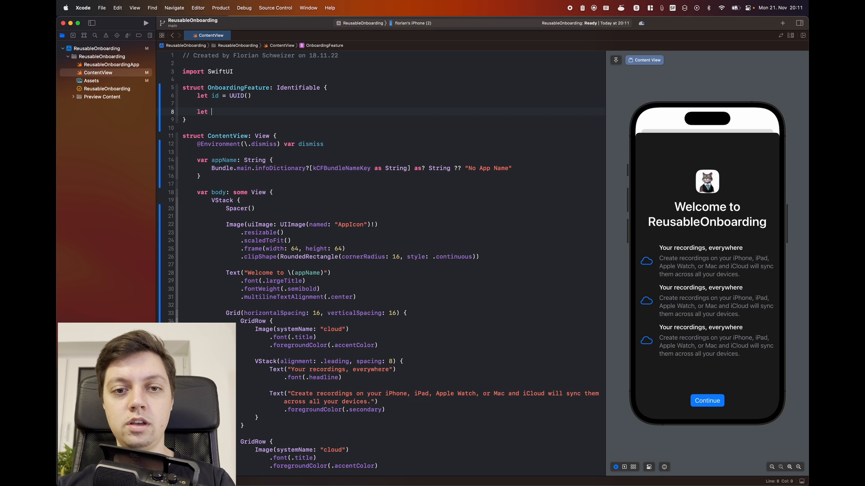
{"action": "type", "text": "systemImage: String"}
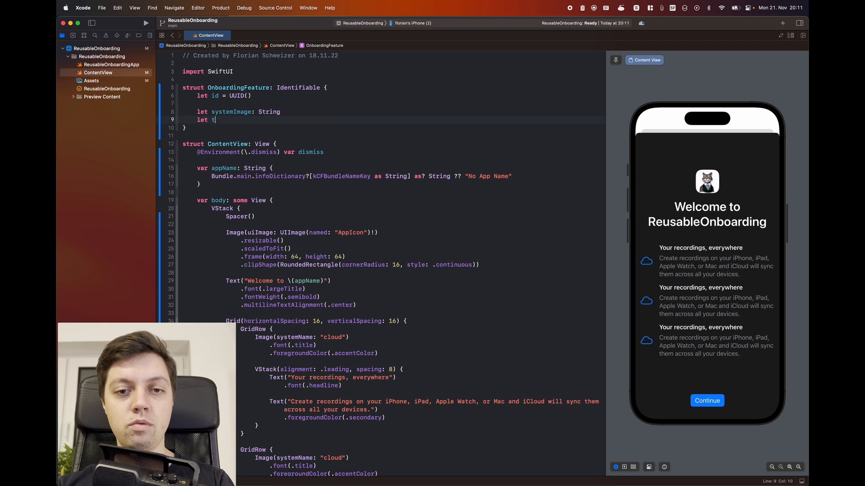
{"action": "type", "text": "itle: String"}
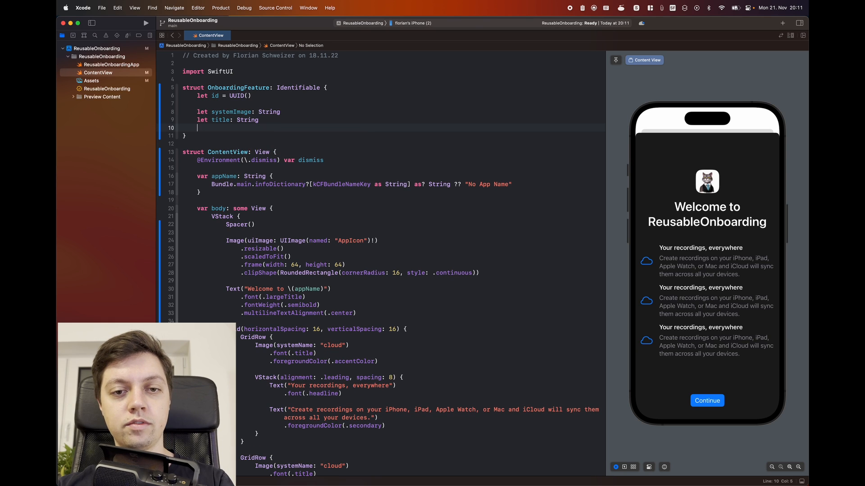
{"action": "type", "text": "let description:"}
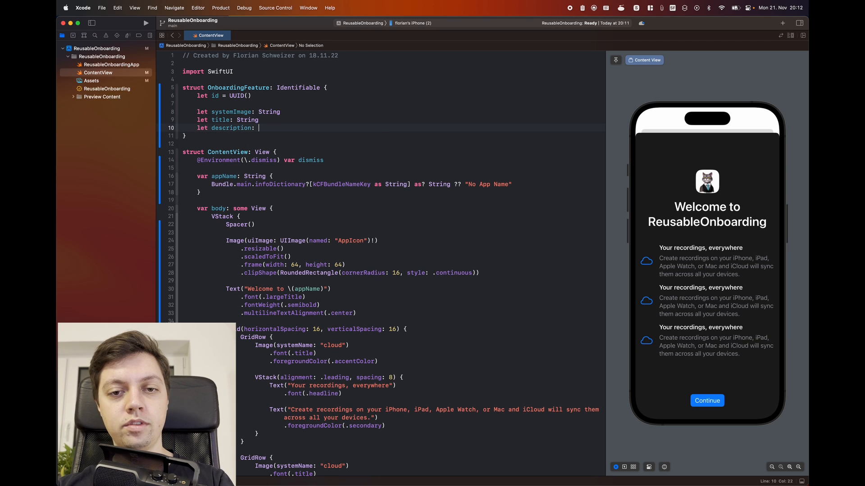
{"action": "type", "text": "String"}
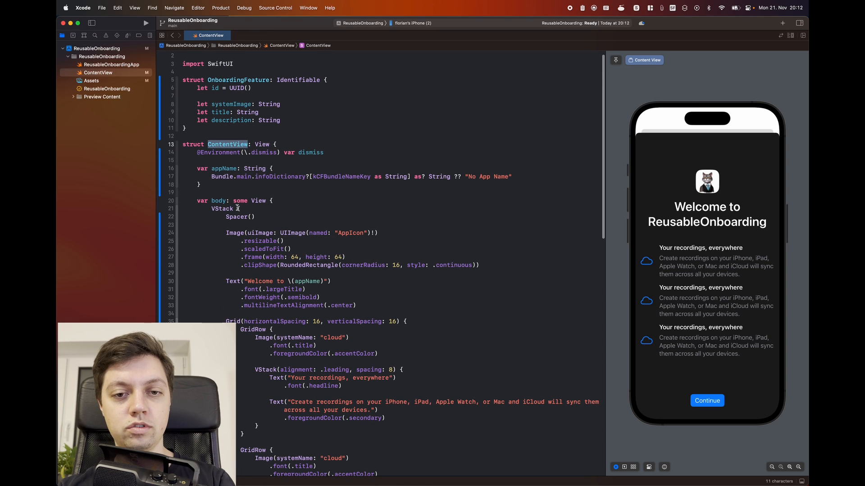
- Declare a 'let features: [OnboardingFeature]' property in ContentView
{"action": "key", "text": "Return"}
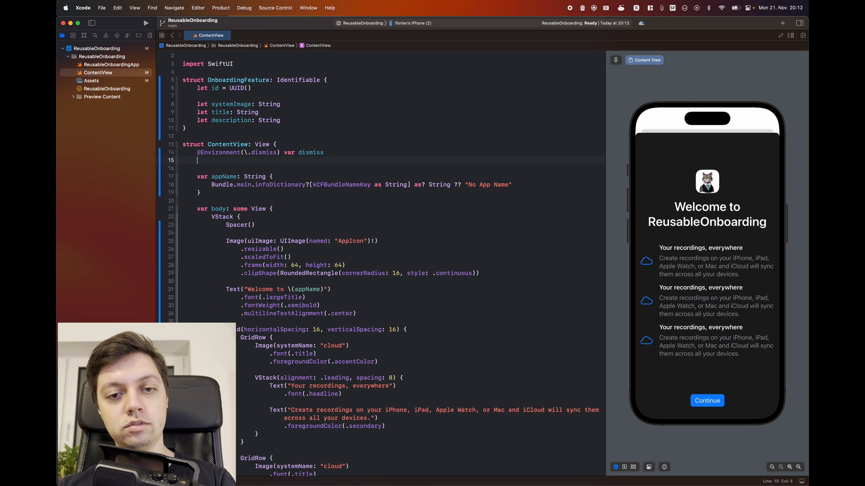
{"action": "type", "text": "let f"}
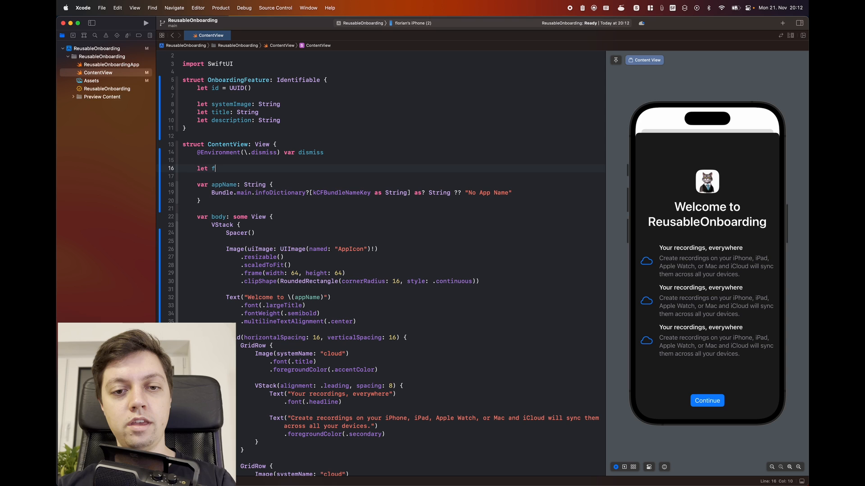
{"action": "type", "text": "eatures: ["}
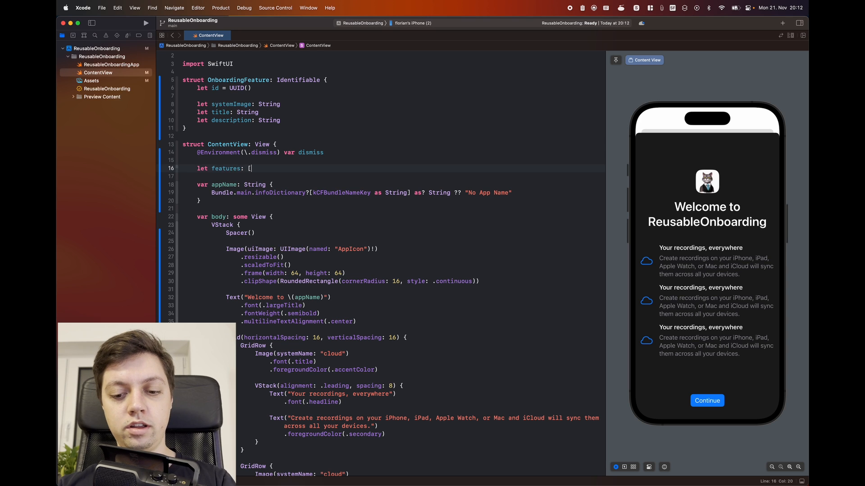
{"action": "type", "text": "OnboardingFeature]"}
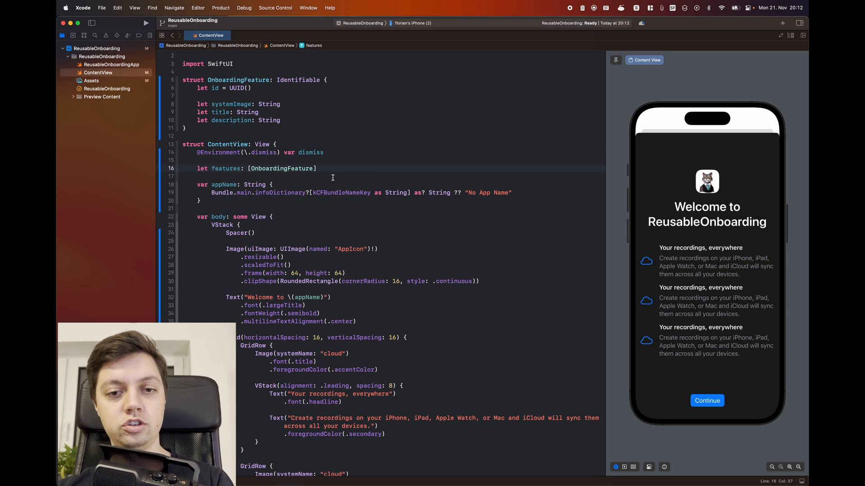
- Accept the preview's missing-argument fix-it and begin a 'cloud' feature entry
{"action": "scroll", "scroll_direction": "down", "scroll_amount": 3}
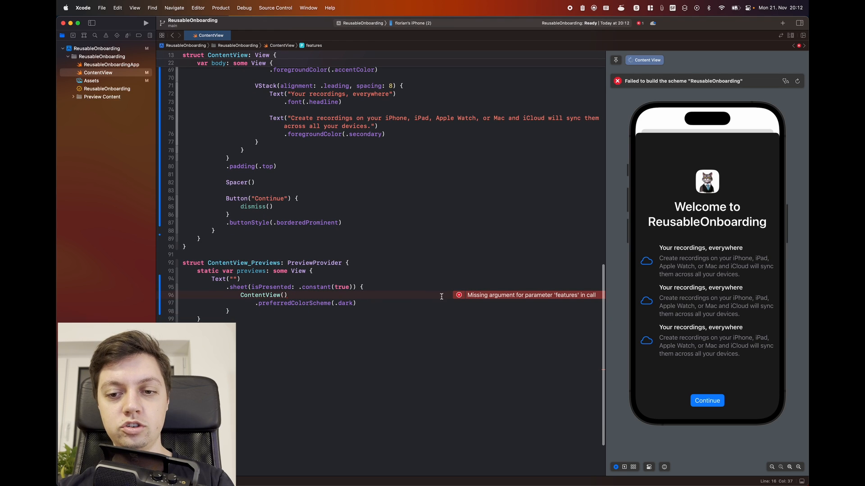
{"action": "left_click", "coordinate": [459, 295]}
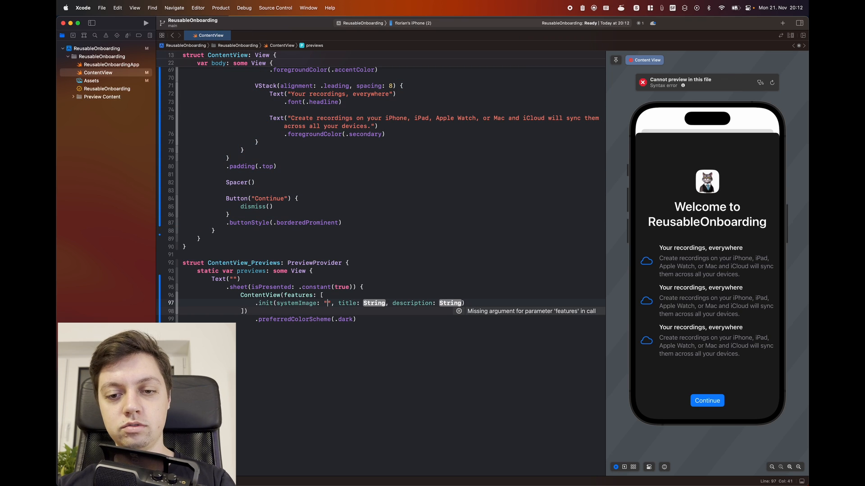
{"action": "type", "text": "cloud"}
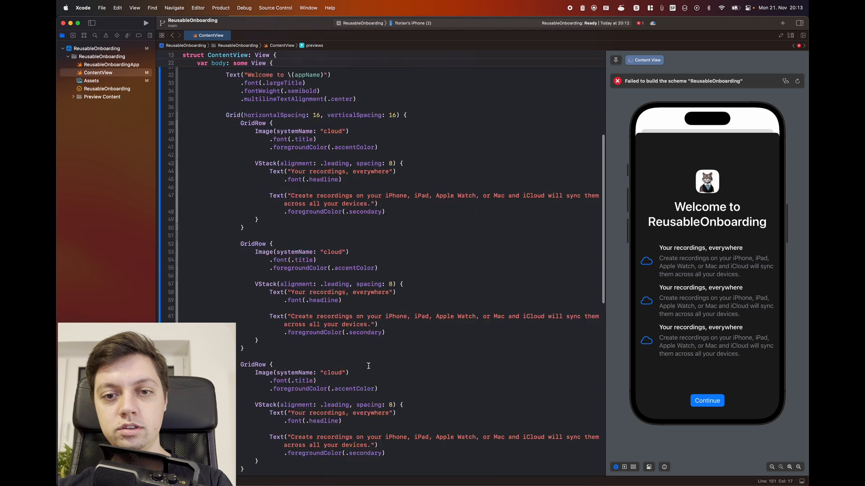
- Wrap a GridRow in ForEach(features) using each feature's systemImage, title and description
{"action": "scroll", "scroll_direction": "down", "scroll_amount": 3}
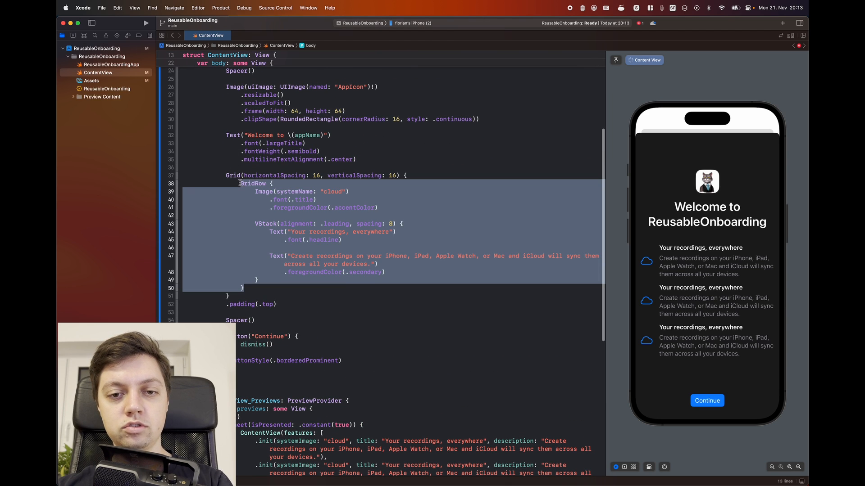
{"action": "type", "text": "ForEach{"}
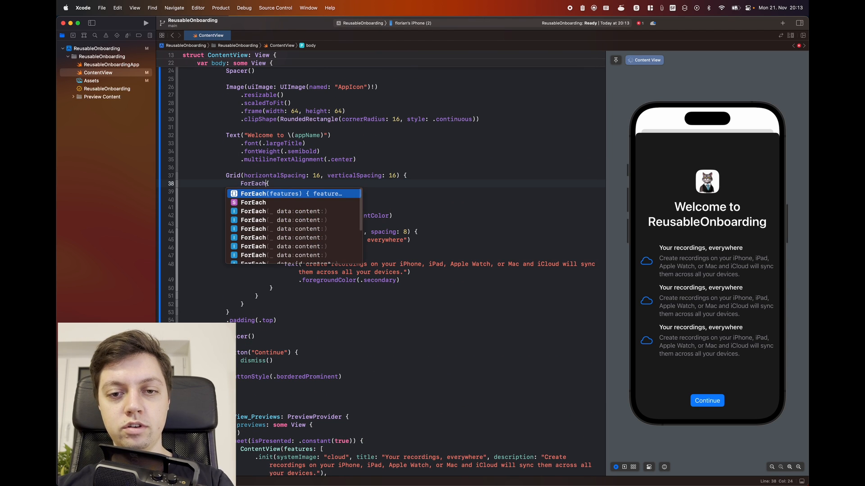
{"action": "type", "text": "geal"}
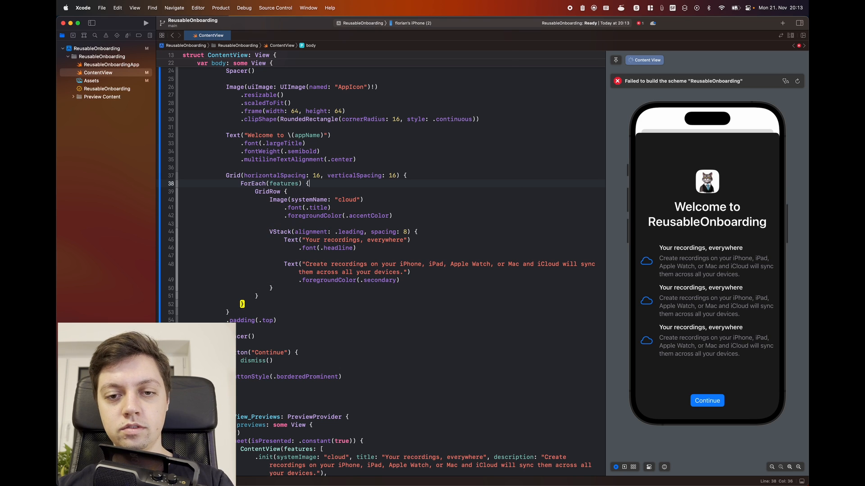
{"action": "type", "text": "feature in"}
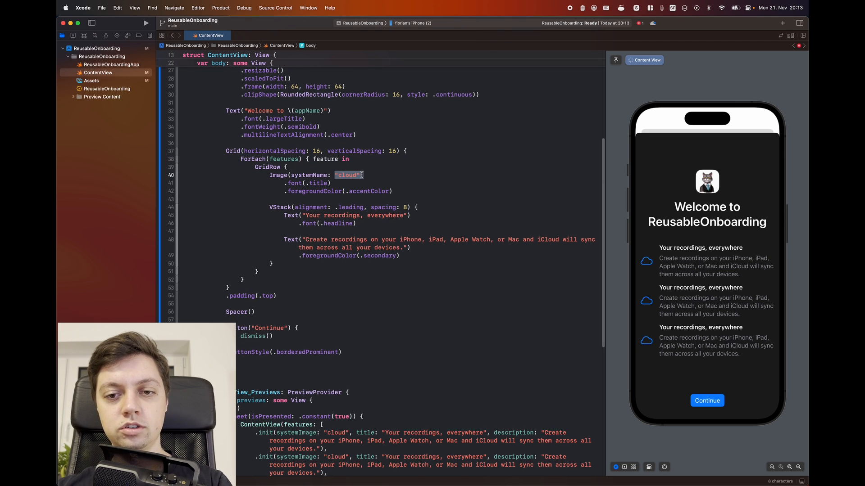
{"action": "type", "text": "feature.systemImage"}
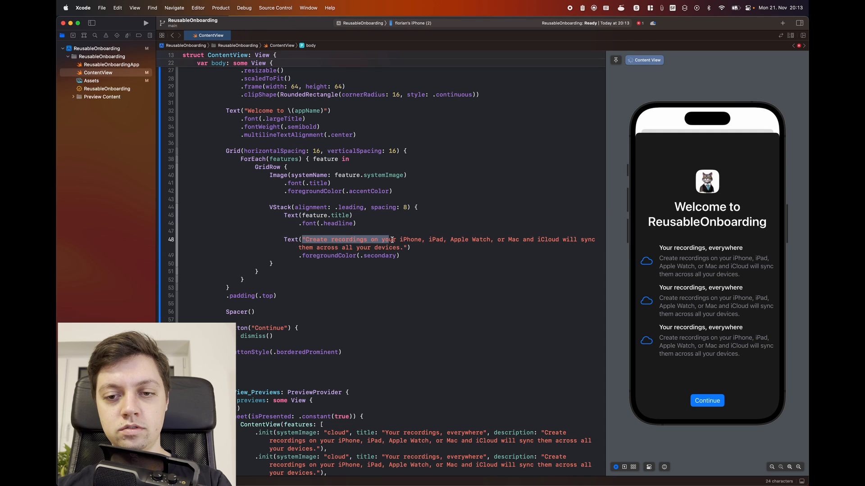
{"action": "type", "text": "feature.description)"}
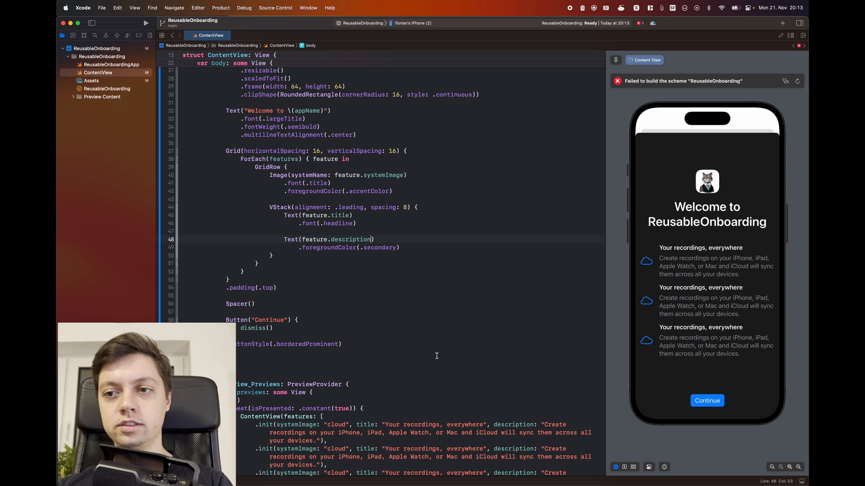
{"action": "scroll", "scroll_direction": "down", "scroll_amount": 3}
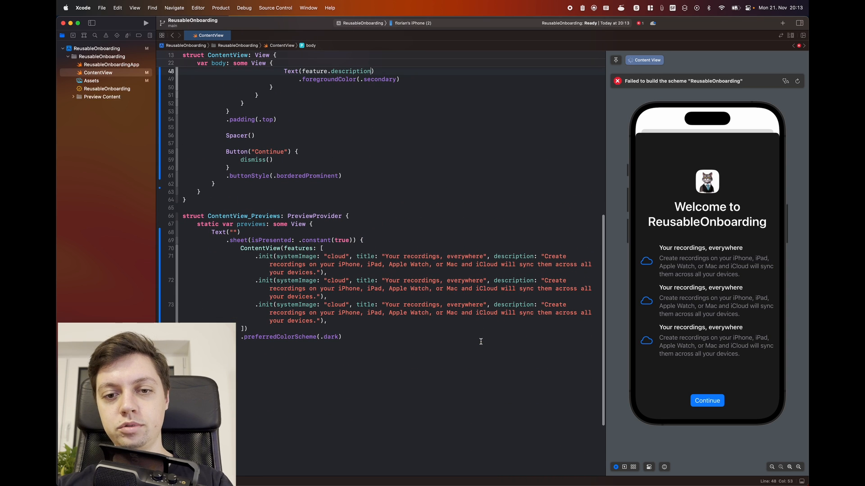